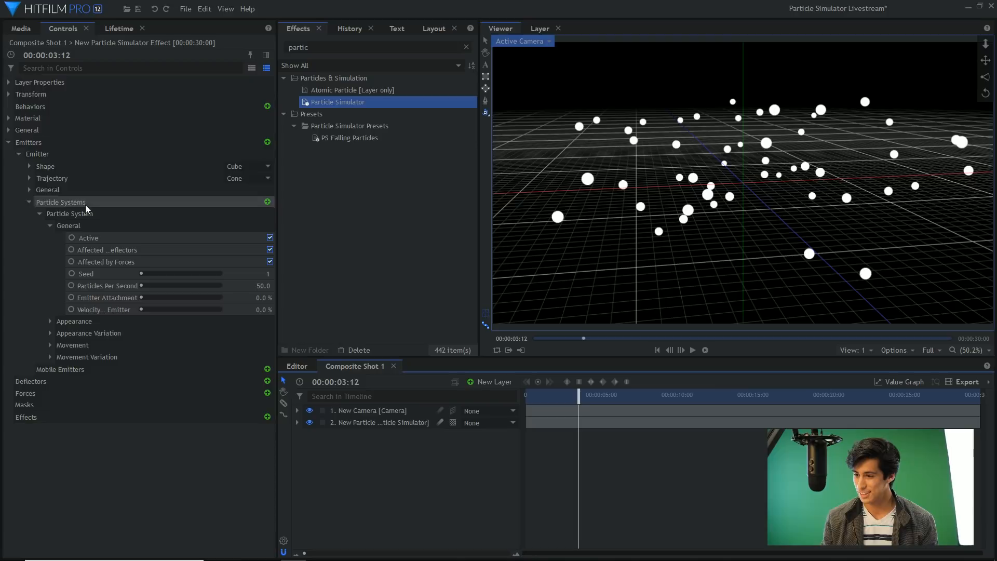
# - Collapse the particle system's General settings group in Controls
pyautogui.click(49, 225)
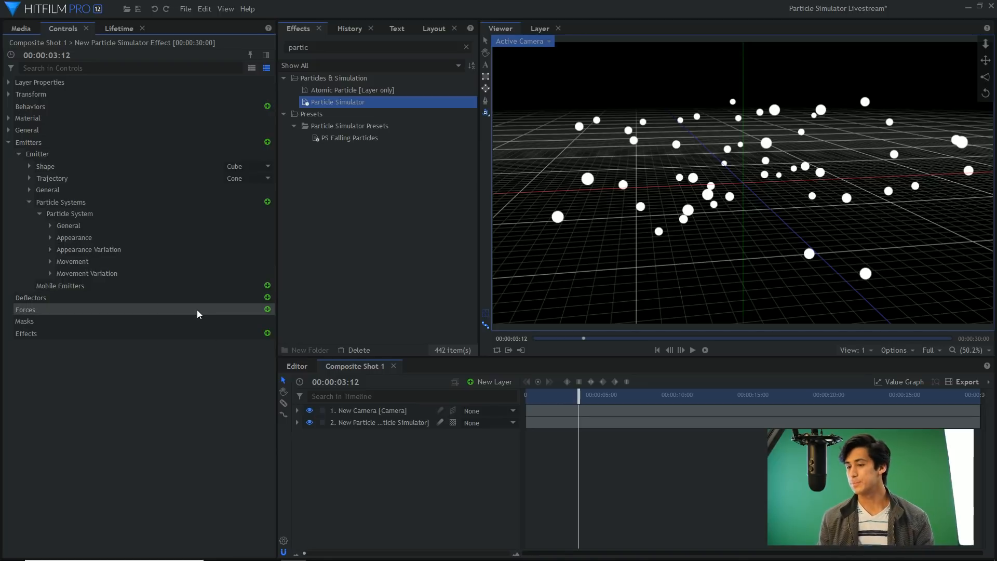
pyautogui.moveTo(206, 316)
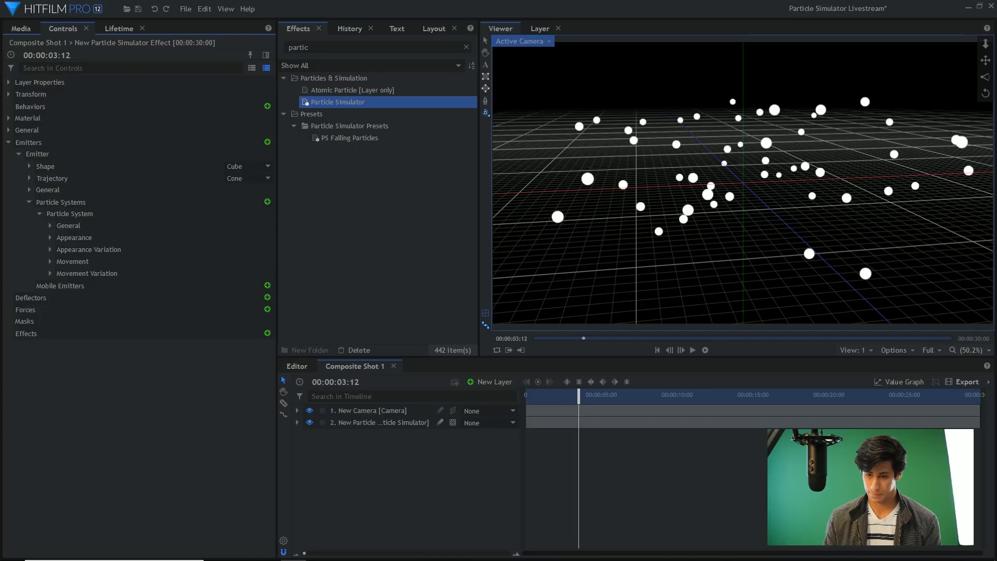
# - Browse the particle system's General and Appearance groups and reopen General to adjust Seed
pyautogui.click(70, 213)
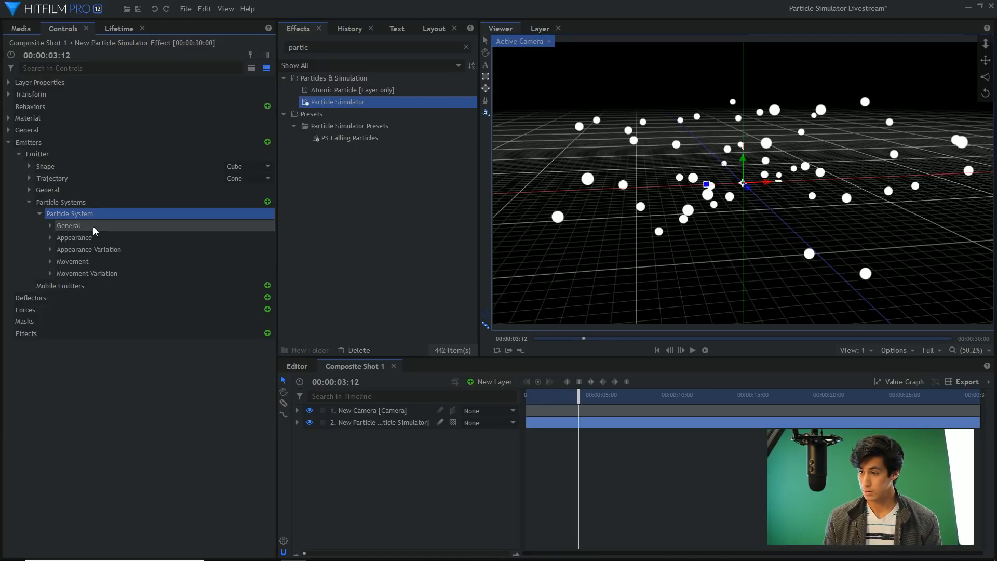
pyautogui.click(69, 225)
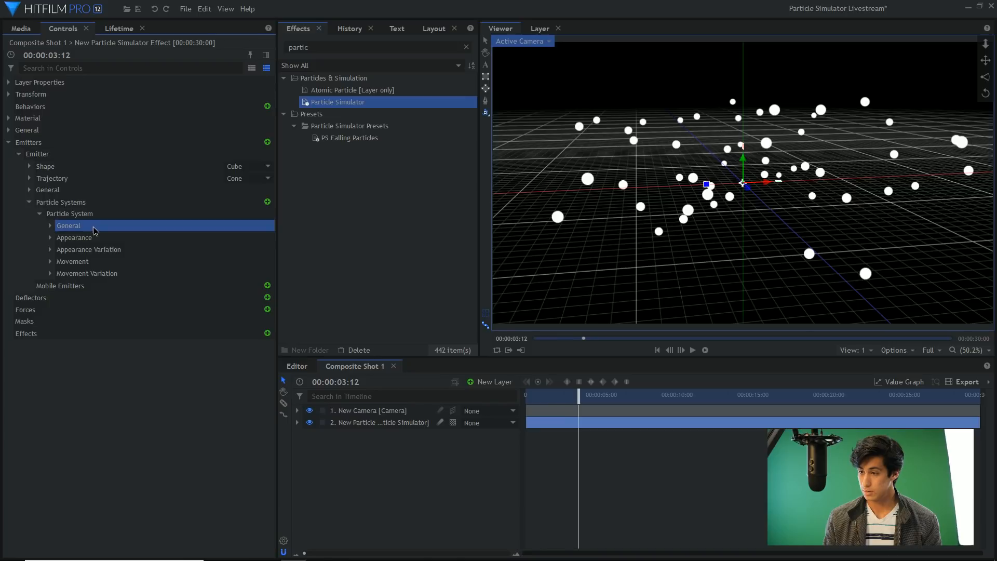
pyautogui.click(74, 237)
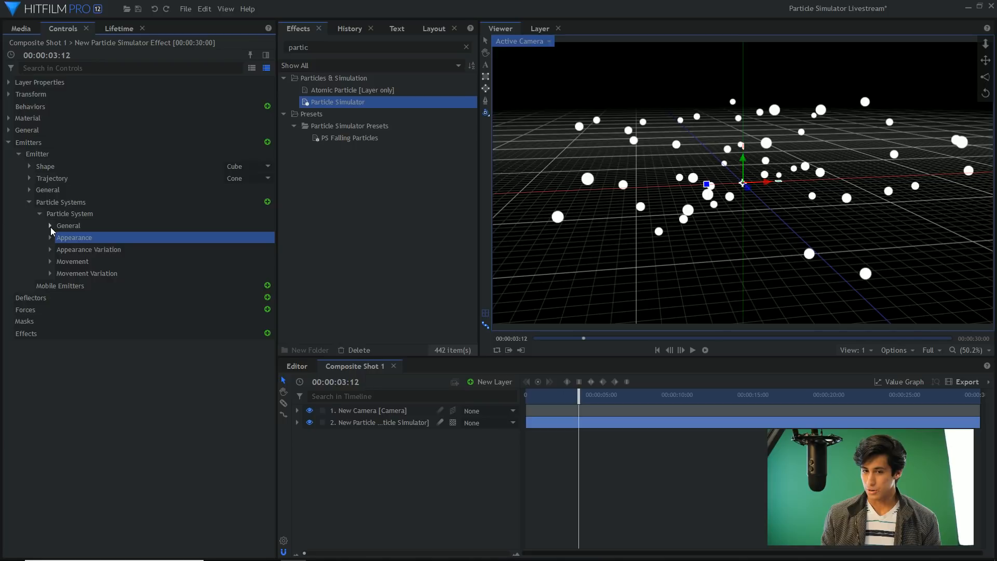
pyautogui.click(50, 226)
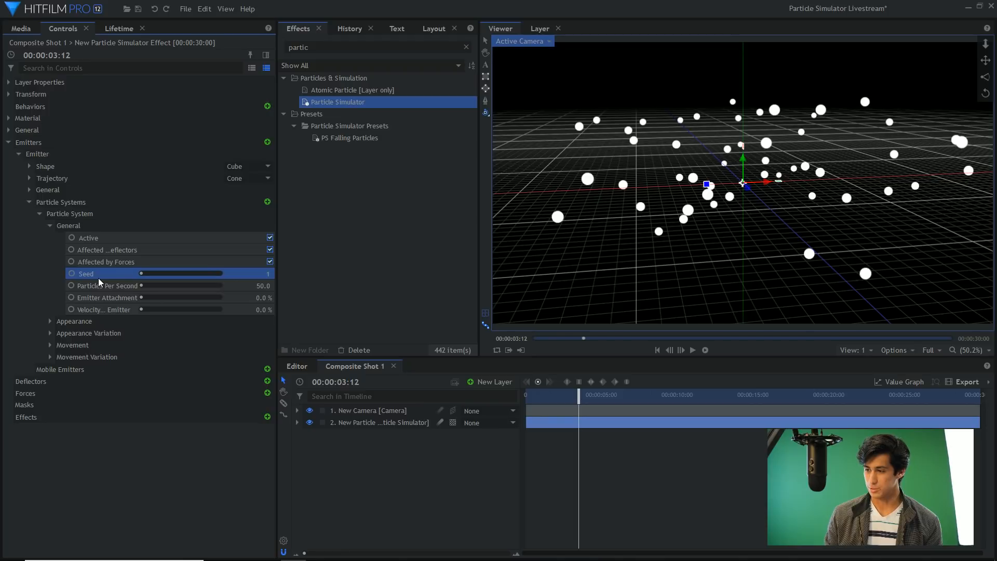
pyautogui.moveTo(132, 239)
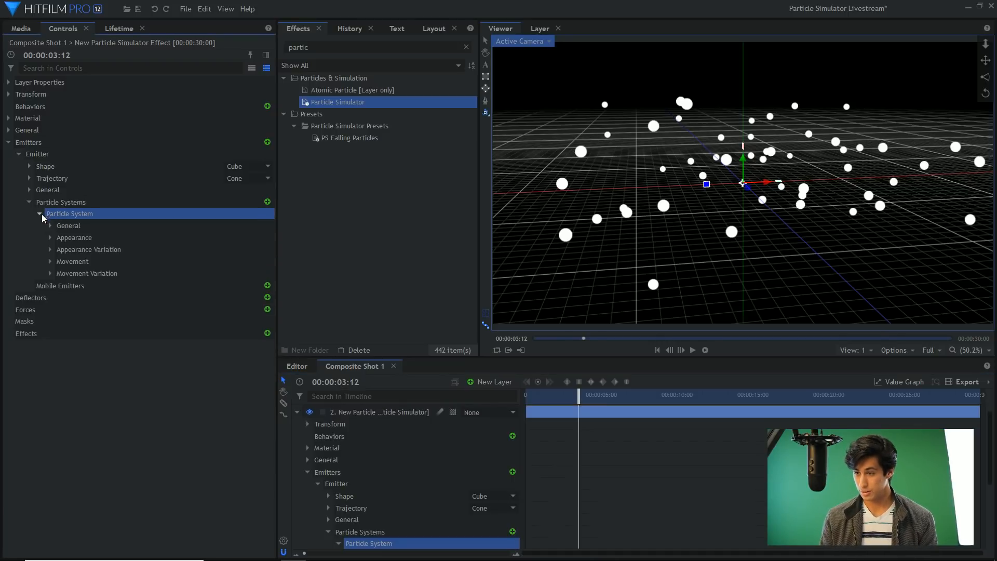
# - Give the particles the built-in Fluffy Cloud texture with Billboard enabled
pyautogui.click(50, 236)
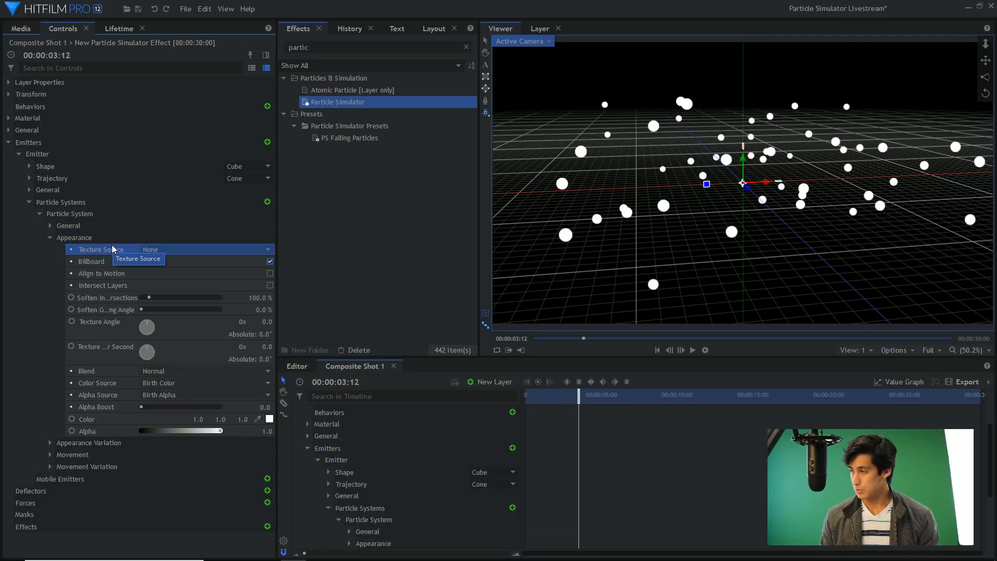
pyautogui.click(207, 249)
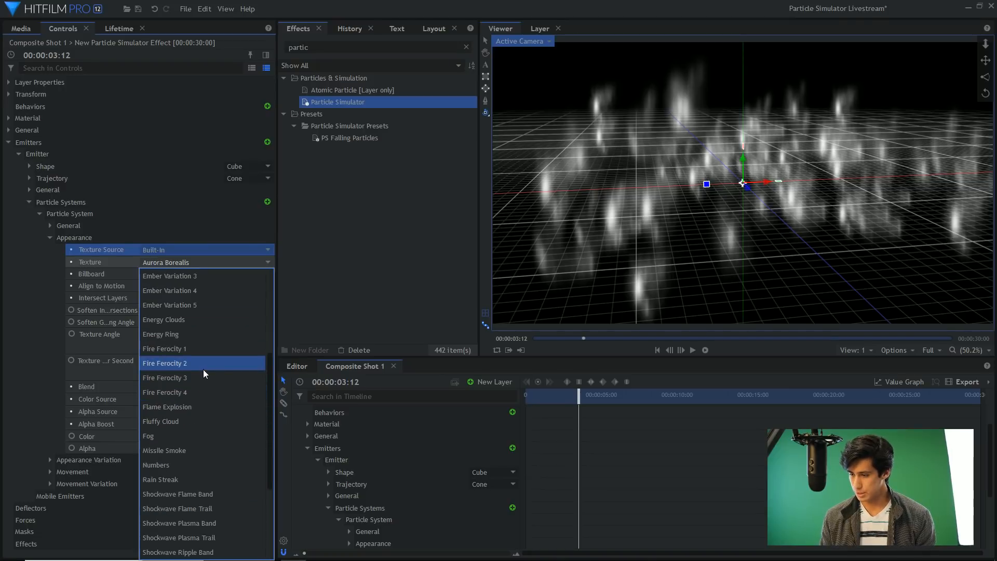
pyautogui.click(160, 421)
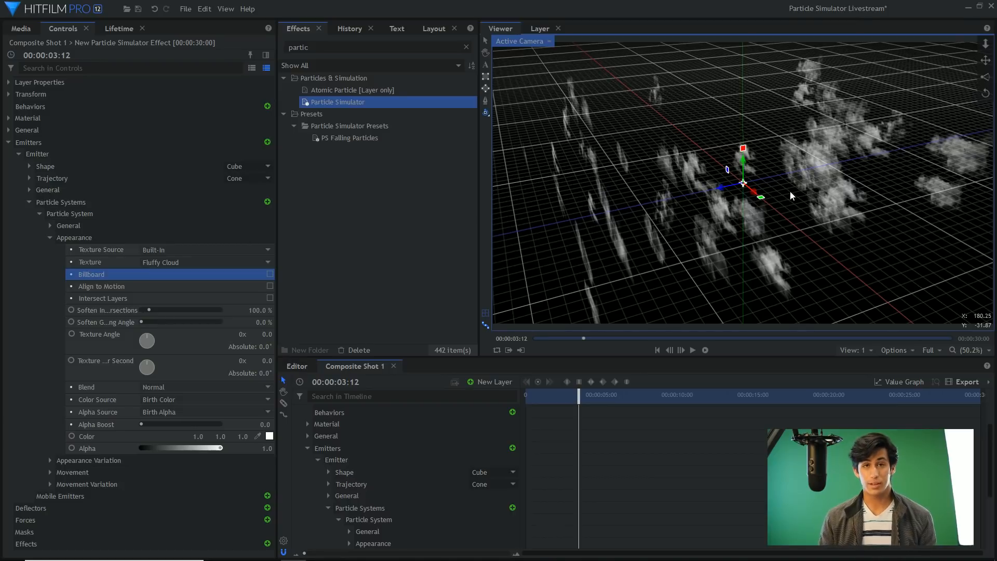
pyautogui.moveTo(242, 287)
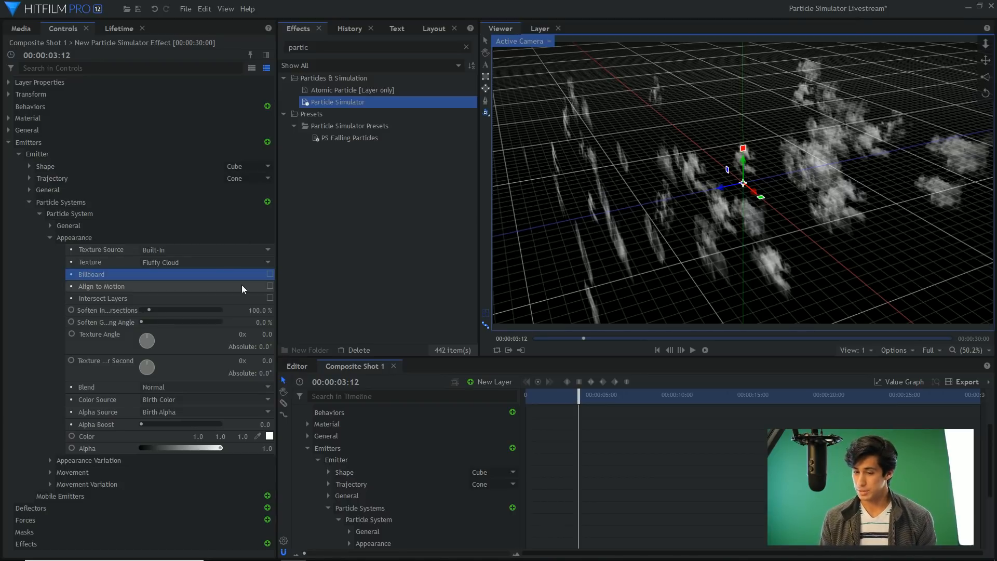
pyautogui.click(270, 274)
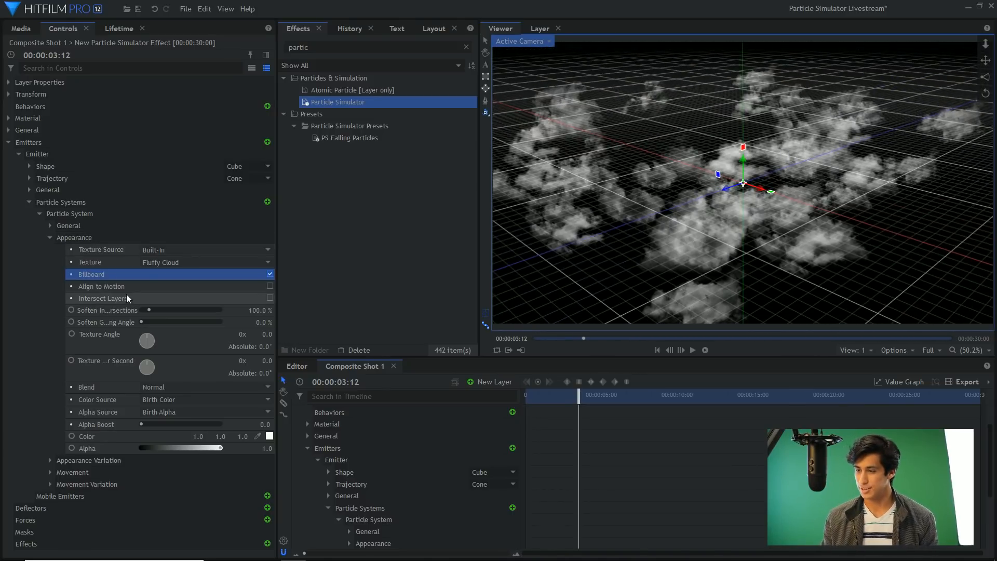
pyautogui.moveTo(129, 265)
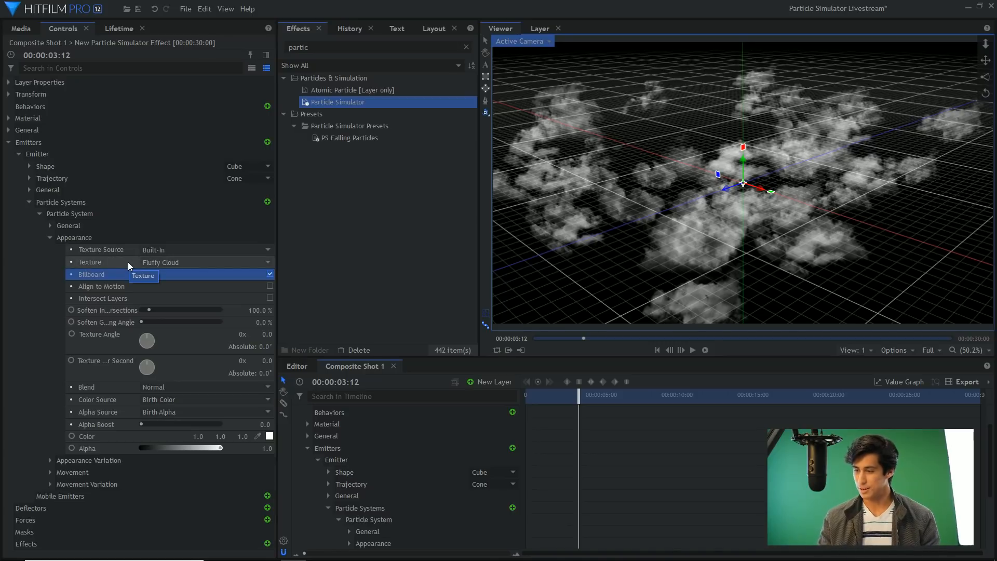
pyautogui.click(102, 287)
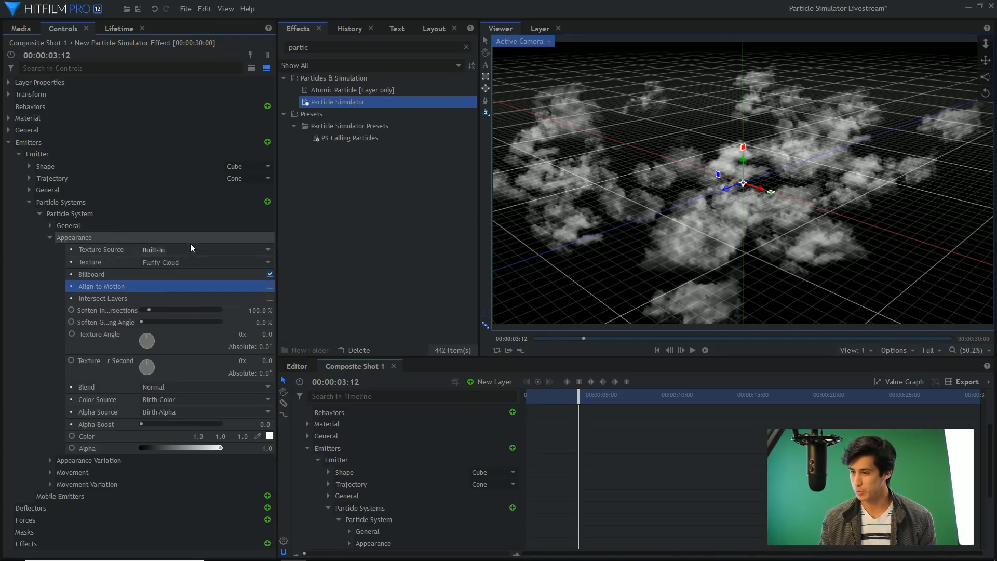
pyautogui.moveTo(142, 296)
pyautogui.write('ps')
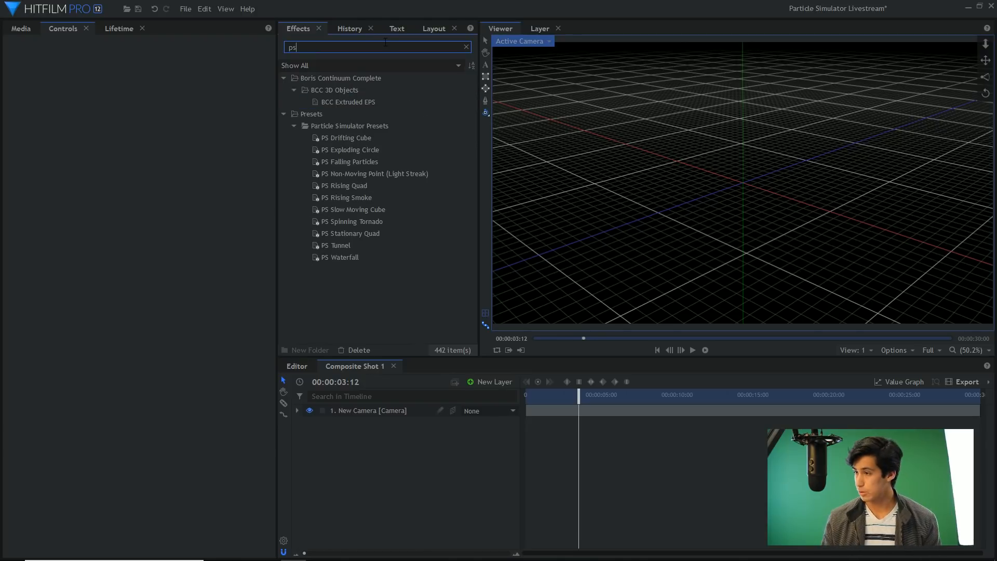
# - Apply the PS Waterfall preset and give its particles the Rain Streak texture
pyautogui.doubleClick(341, 257)
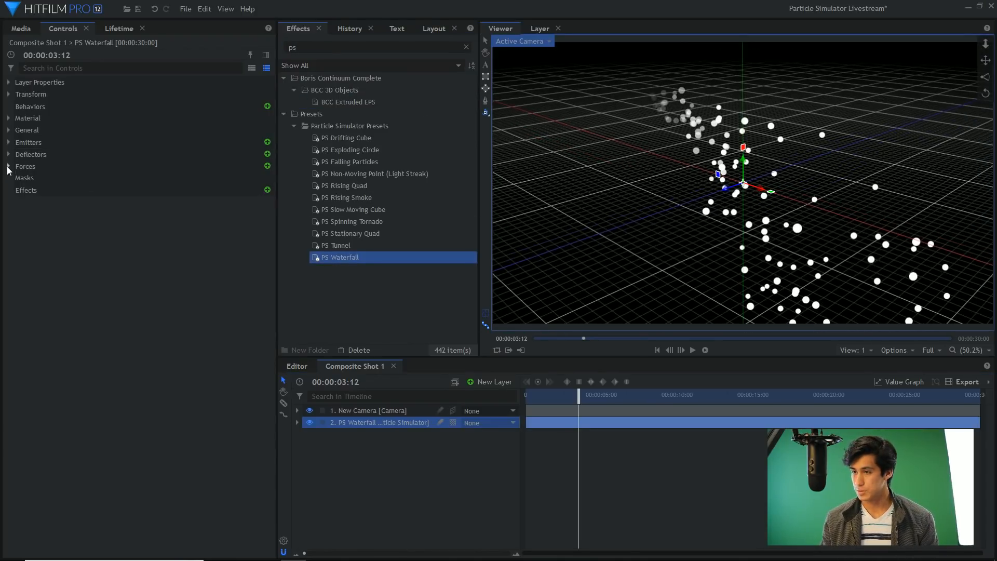
pyautogui.click(9, 142)
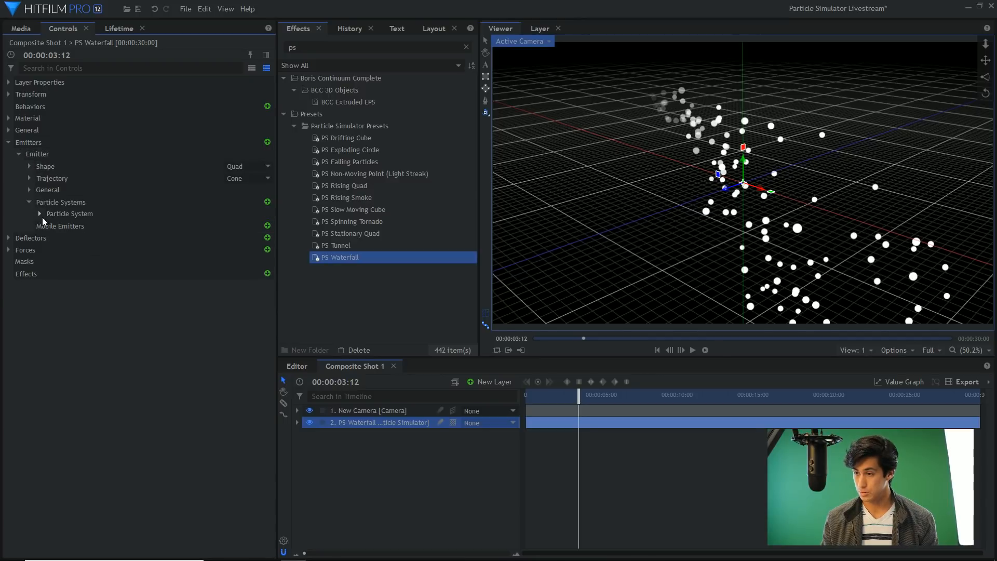
pyautogui.click(40, 213)
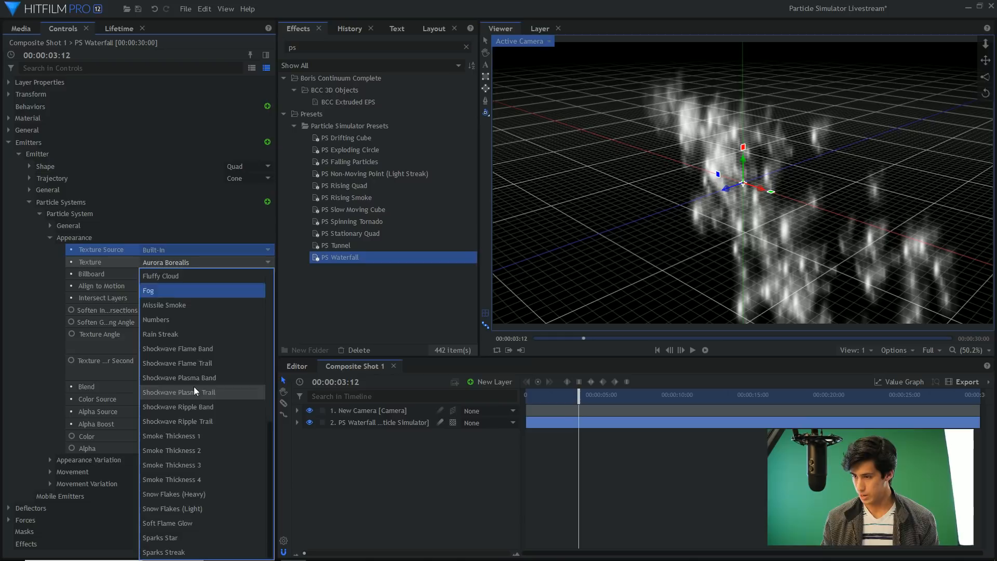
pyautogui.moveTo(197, 479)
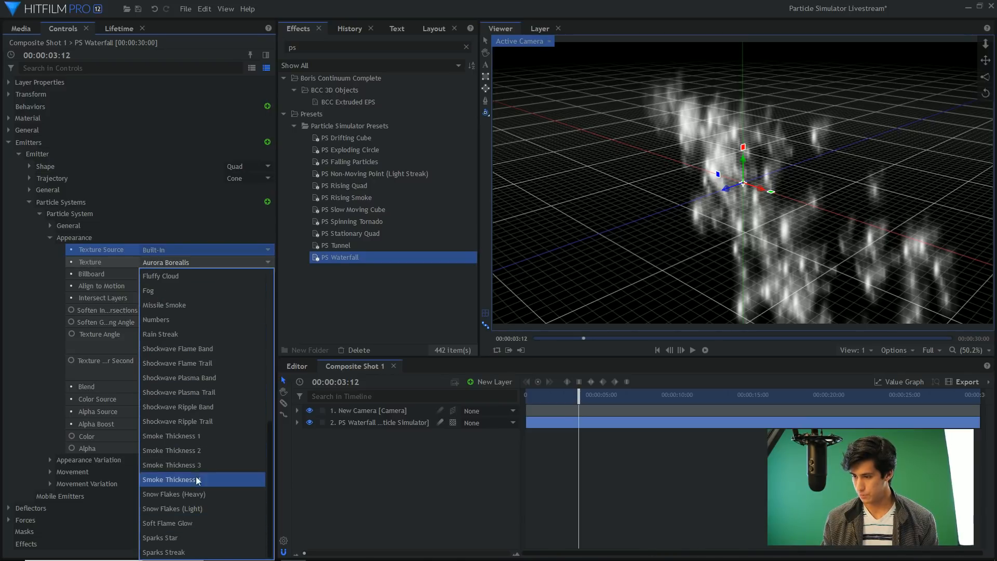
pyautogui.click(160, 333)
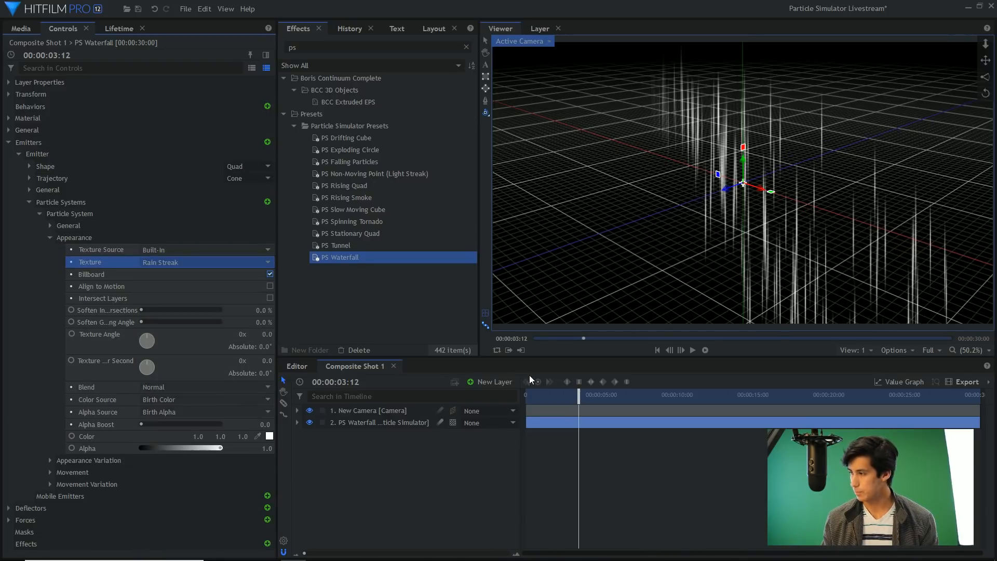
pyautogui.moveTo(744, 193)
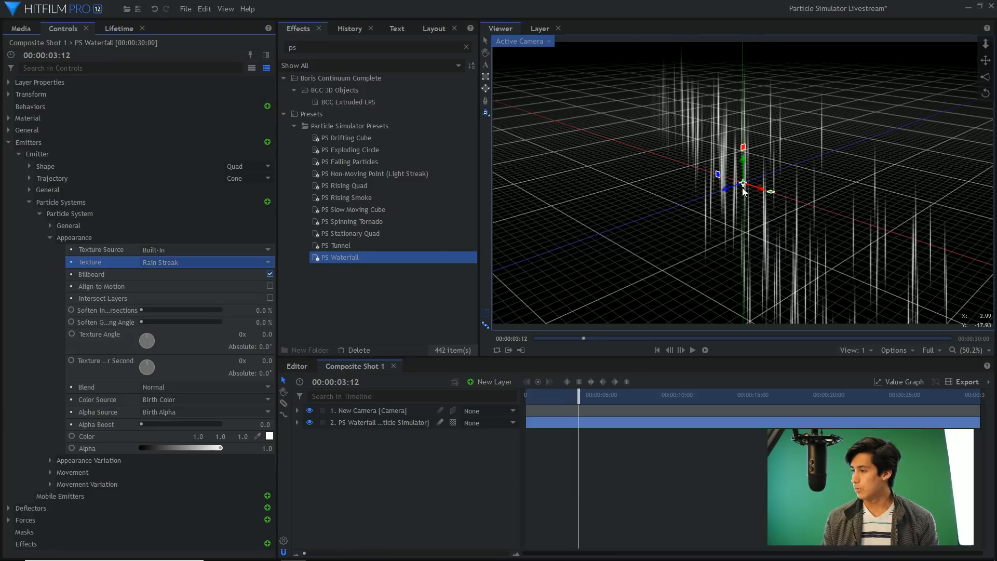
pyautogui.moveTo(639, 491)
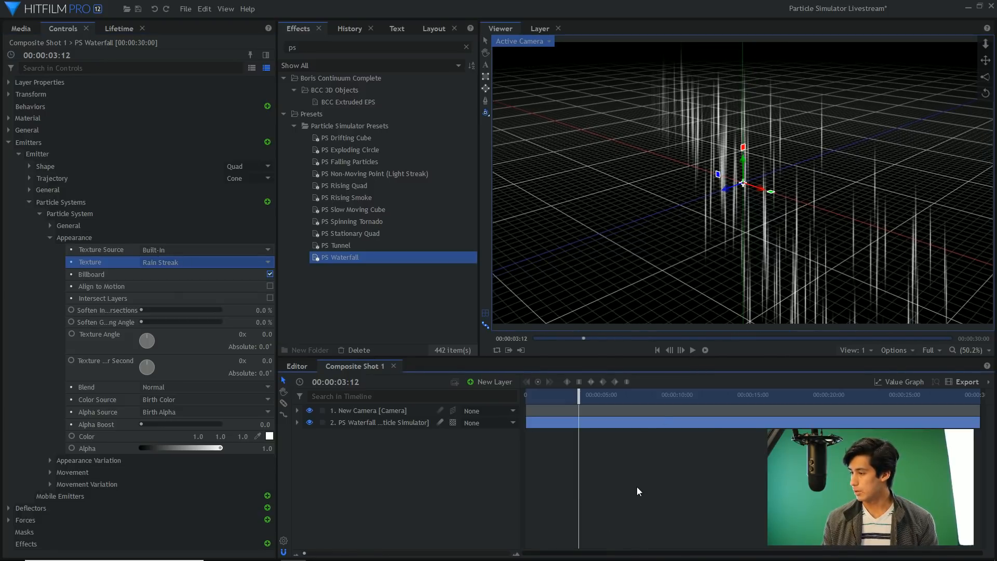
# - Preview the waterfall and enable Align to Motion so the rain streaks follow their travel direction
pyautogui.click(204, 262)
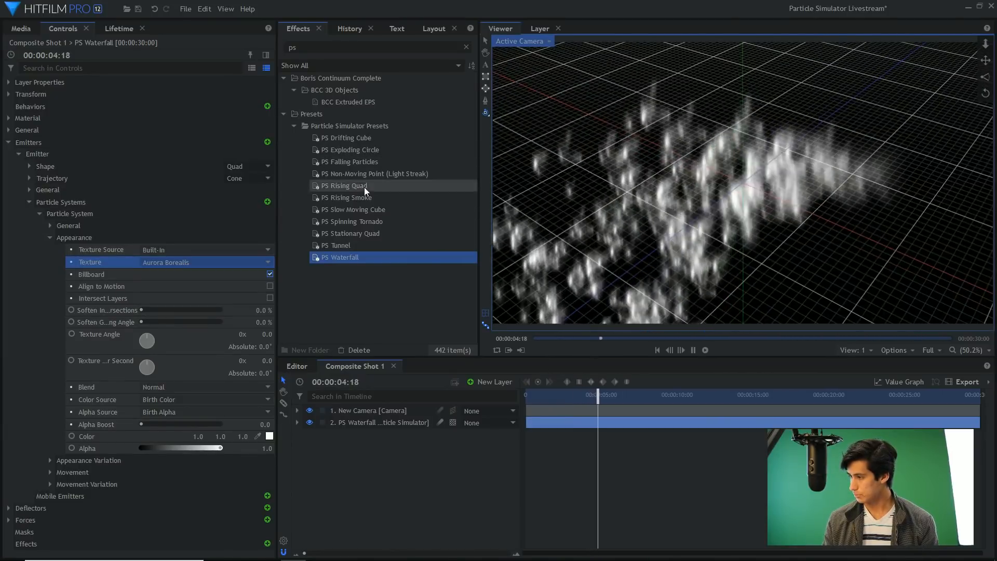
pyautogui.click(693, 350)
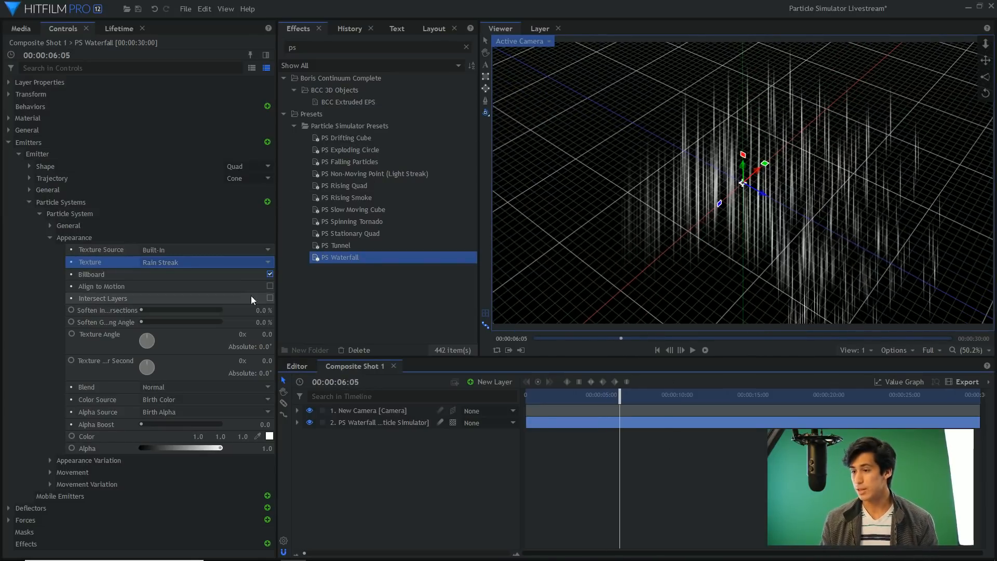
pyautogui.click(270, 287)
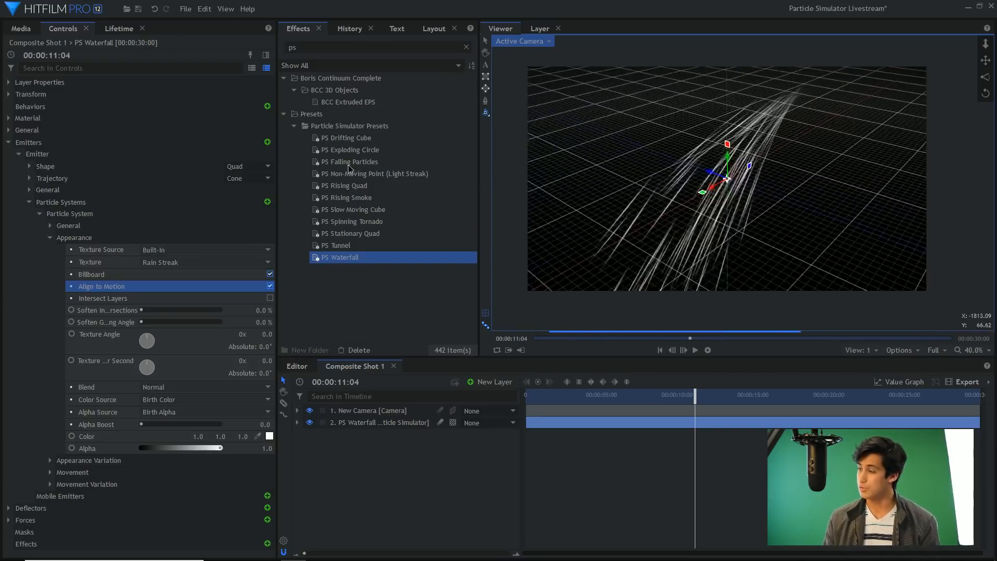
pyautogui.click(978, 350)
pyautogui.write('tornado')
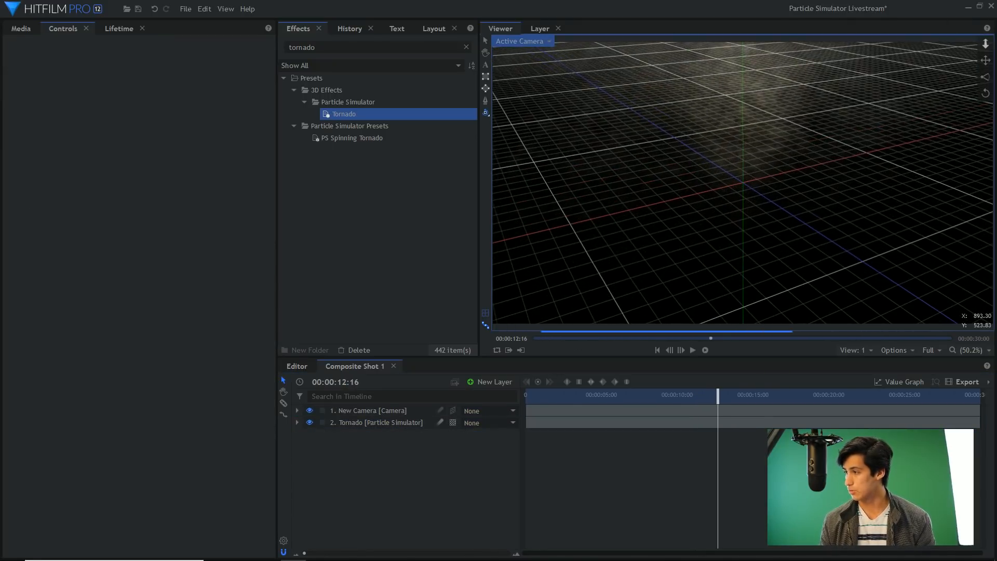
# - Select the Tornado layer and expand its emitter down to the Fast particle system's General settings
pyautogui.click(693, 350)
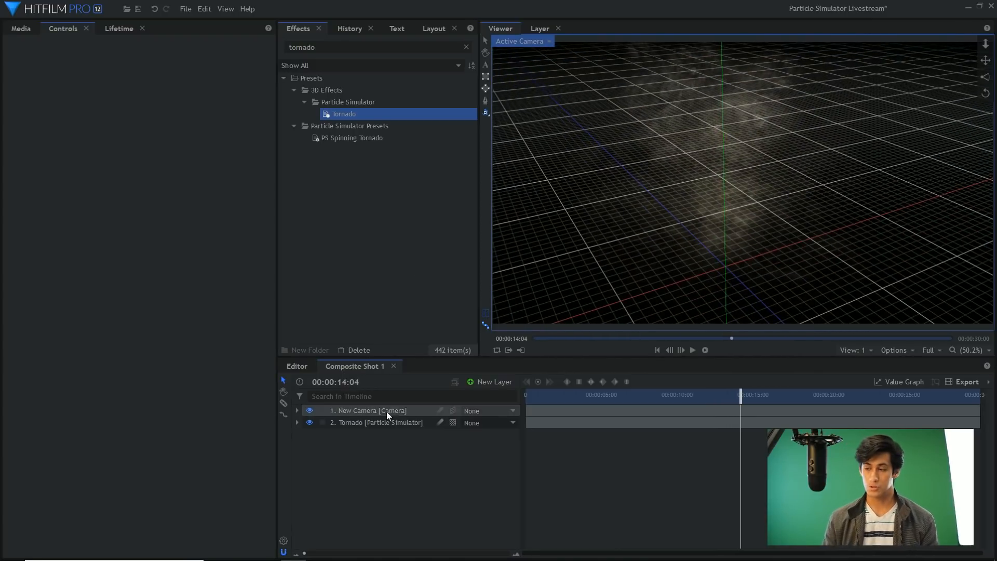
pyautogui.click(377, 423)
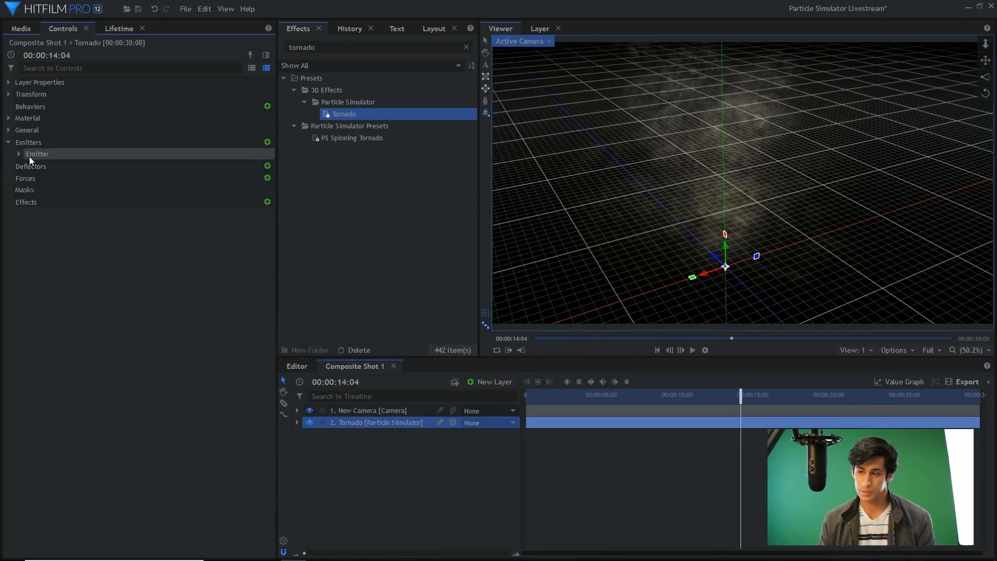
pyautogui.click(18, 153)
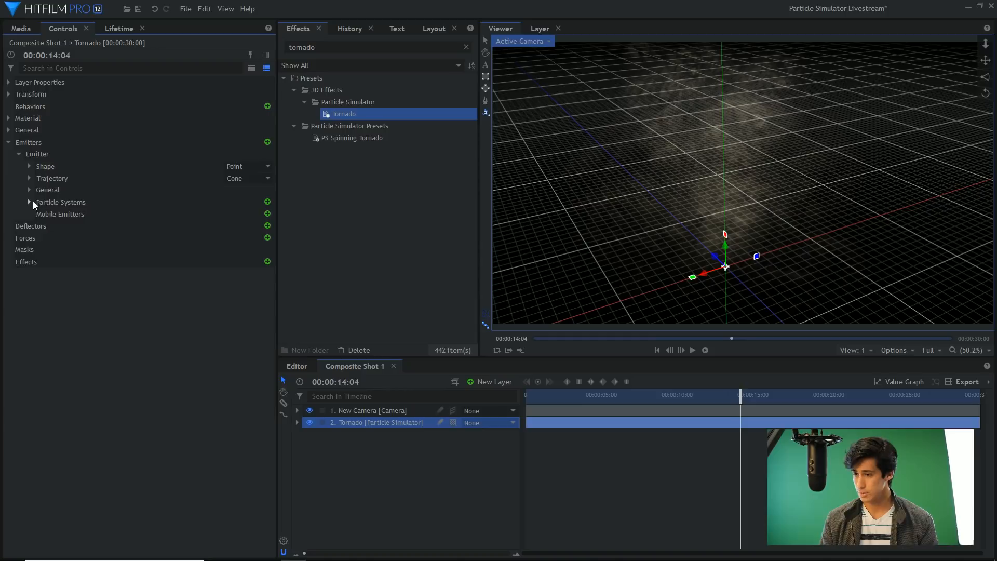
pyautogui.click(29, 202)
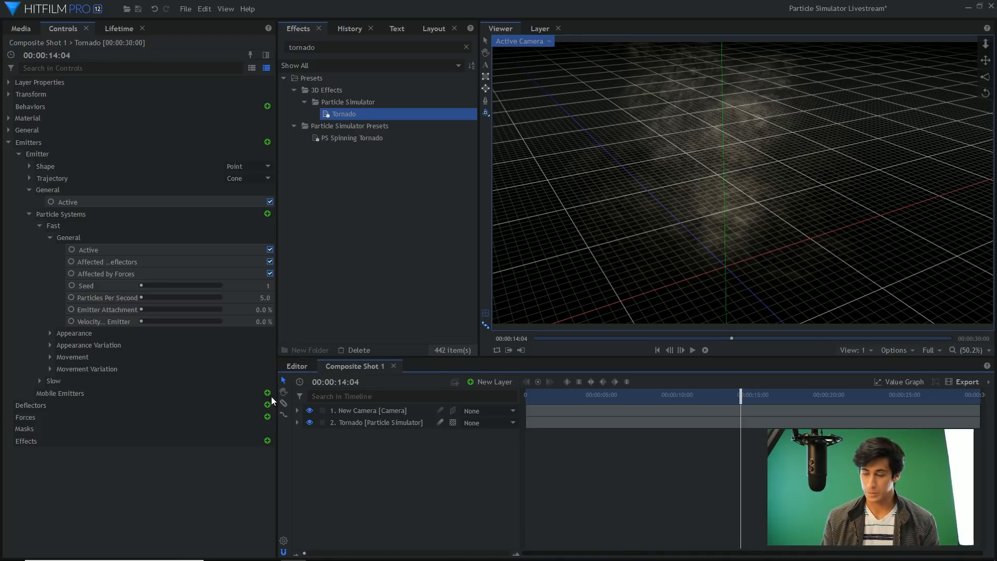
pyautogui.moveTo(349, 432)
pyautogui.write('part')
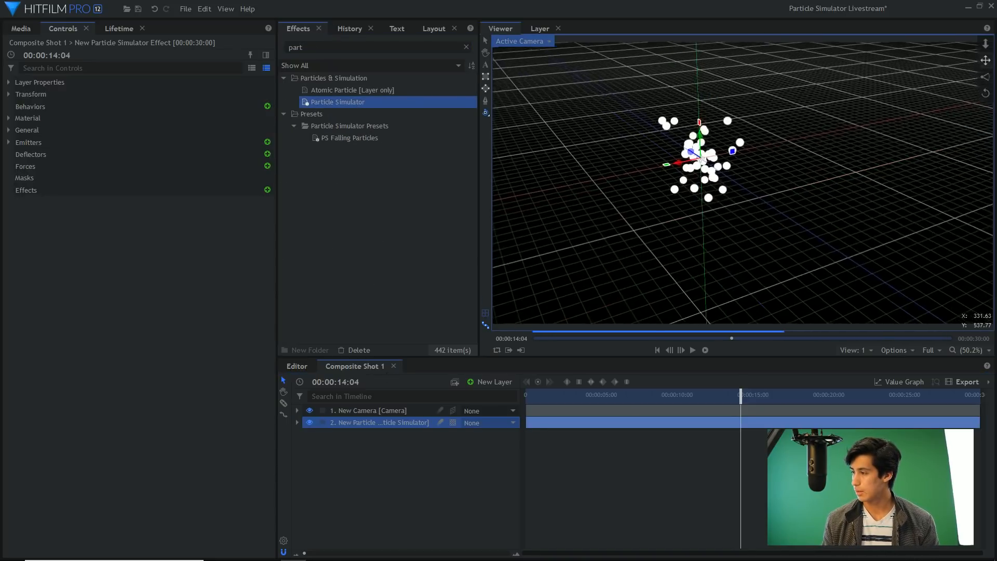
# - Search Controls for 'life' and set the particle Movement Life to 3 seconds, then clear the search
pyautogui.click(8, 142)
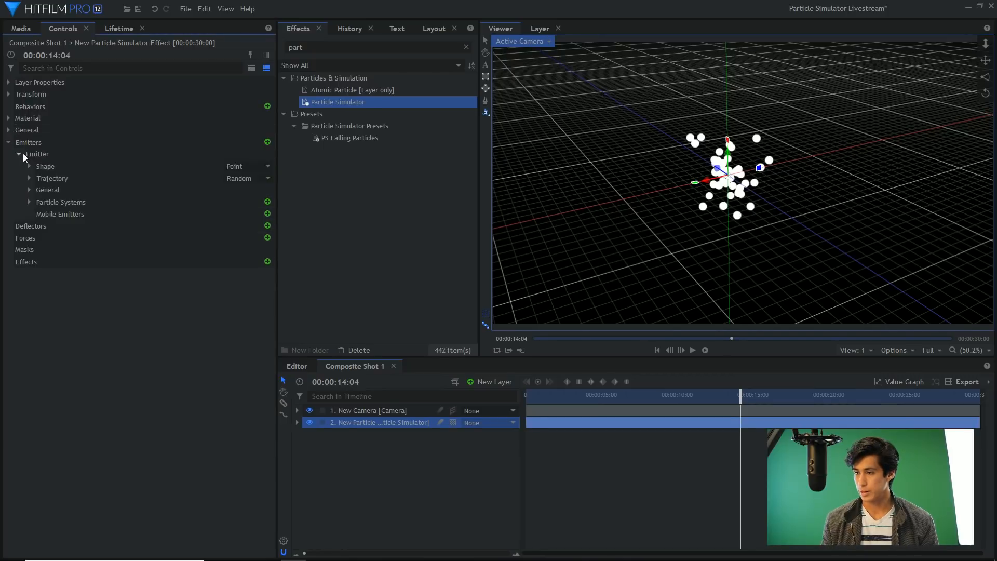
pyautogui.click(29, 203)
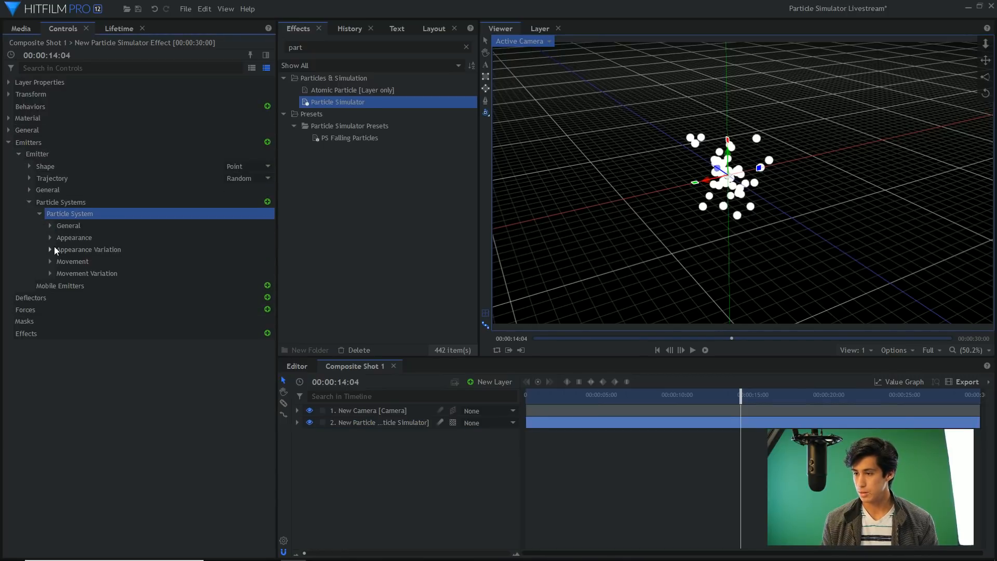
pyautogui.click(50, 237)
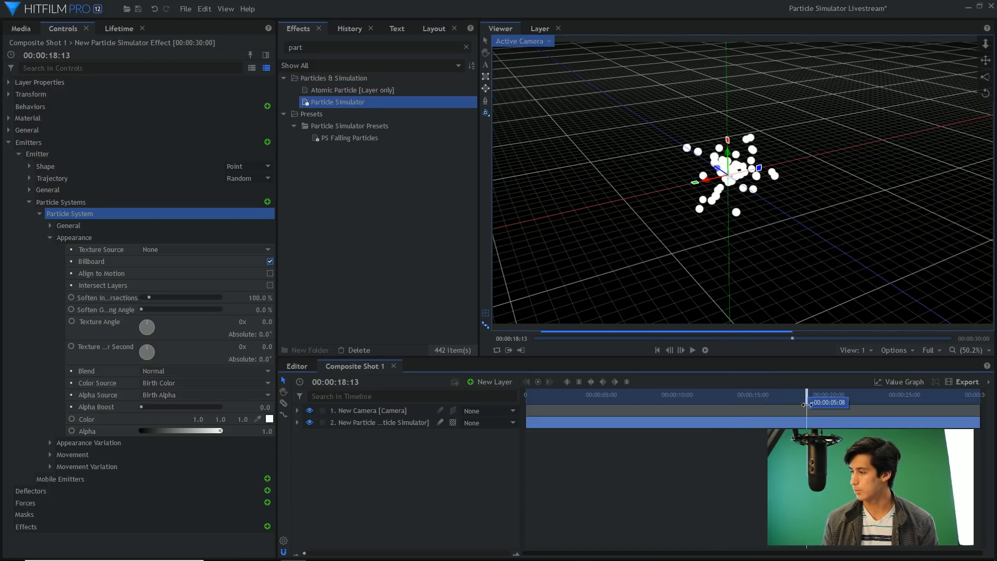
pyautogui.write('life')
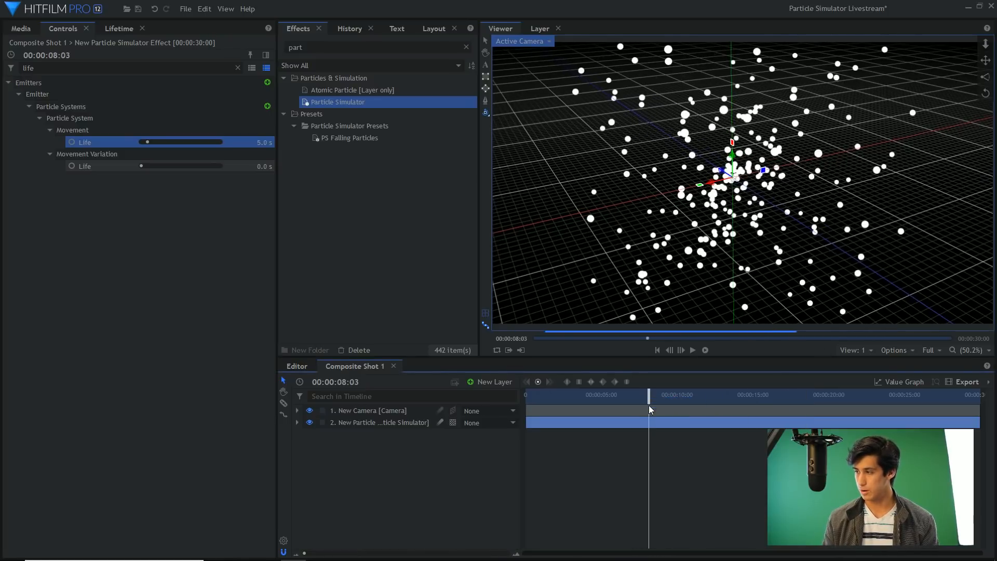
pyautogui.click(693, 350)
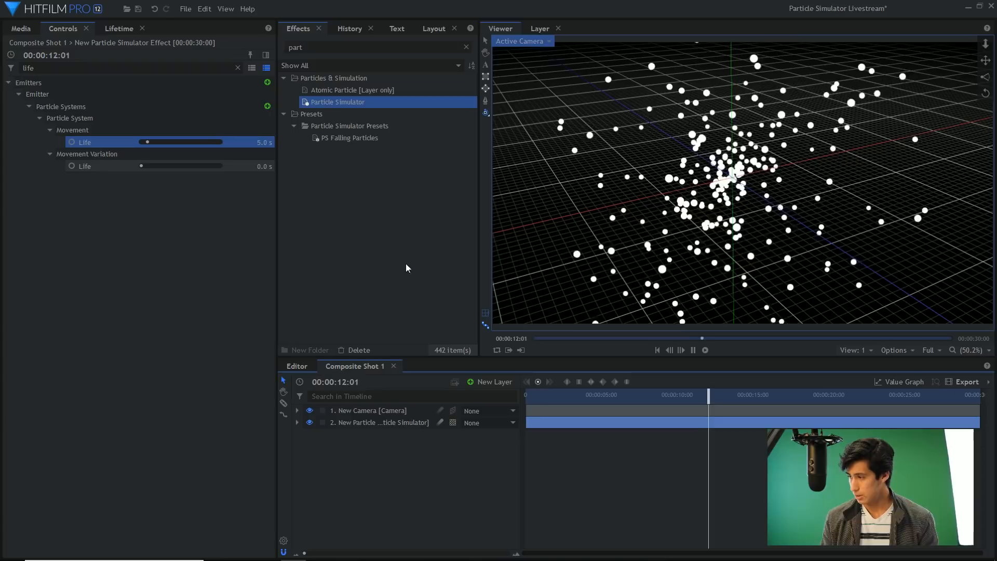
pyautogui.click(693, 350)
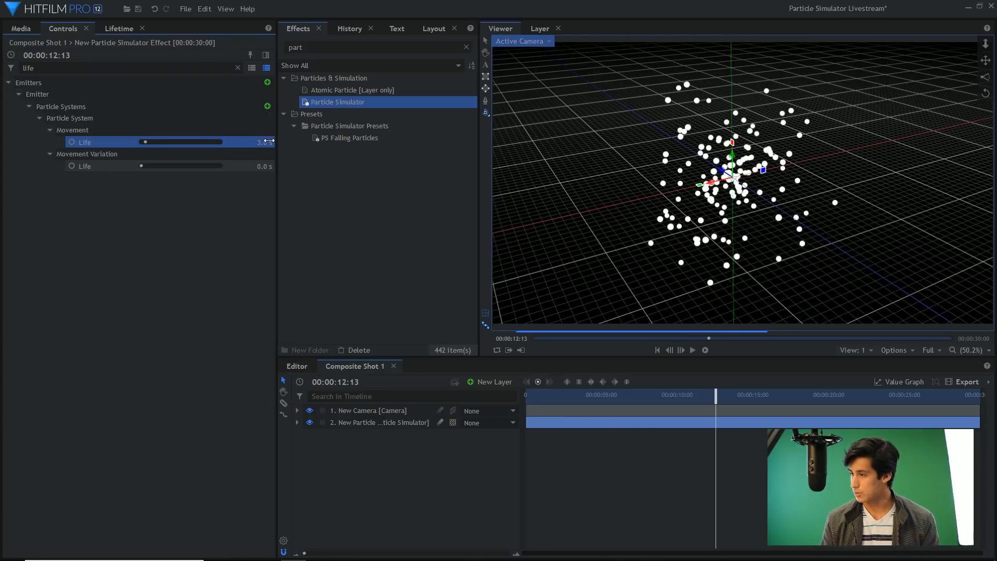
pyautogui.click(693, 350)
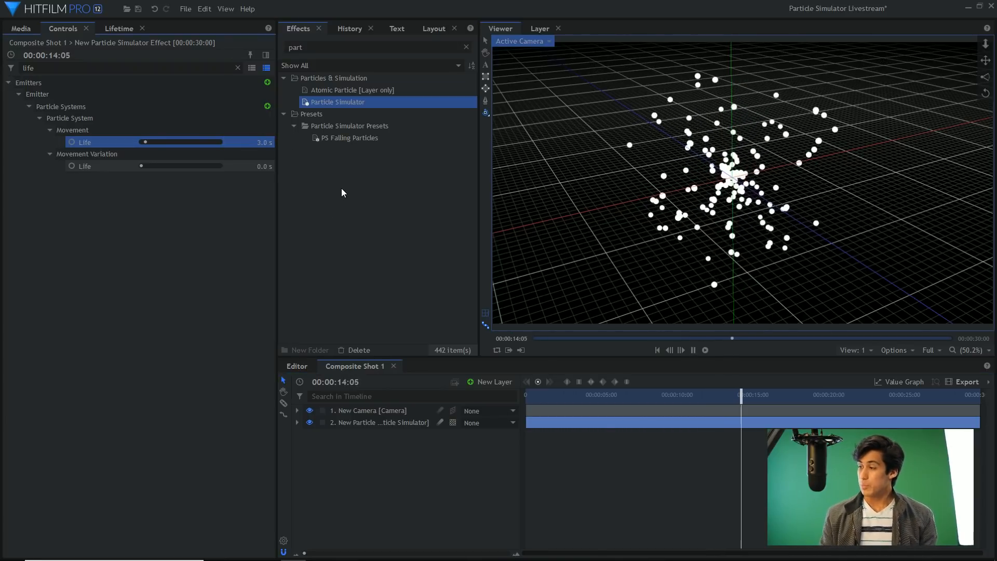
pyautogui.click(693, 350)
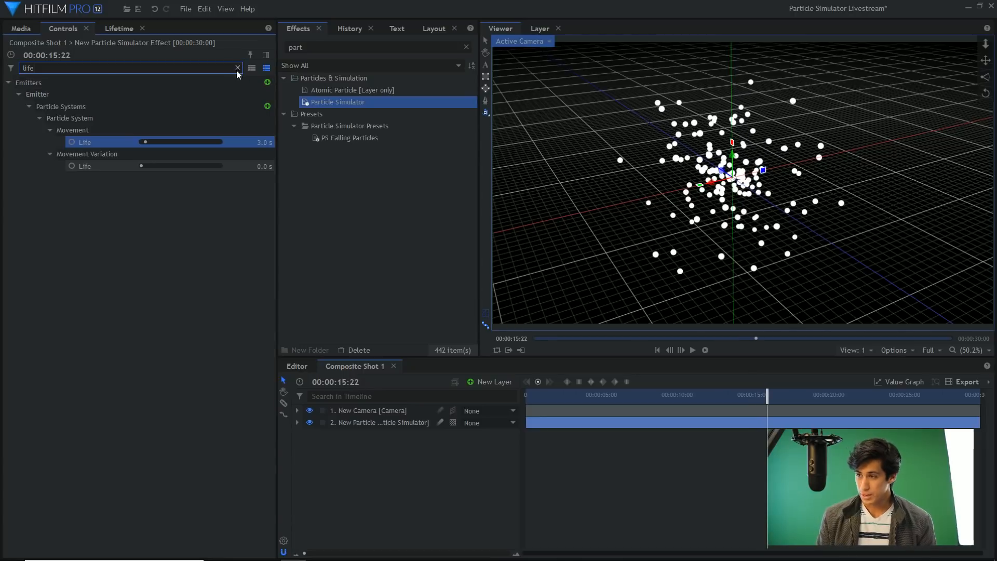
pyautogui.click(238, 69)
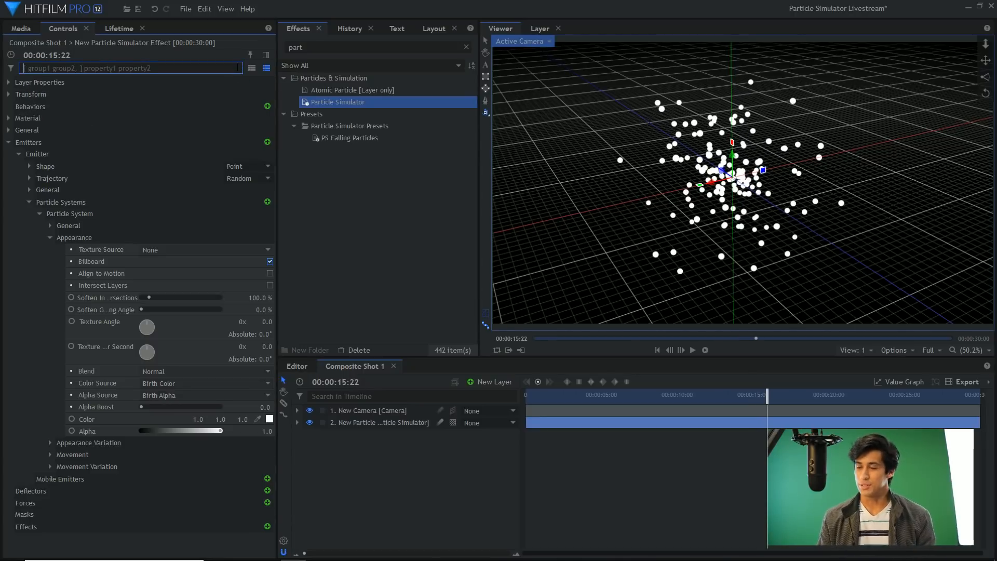
# - Change the emitter shape to a Cube
pyautogui.click(52, 178)
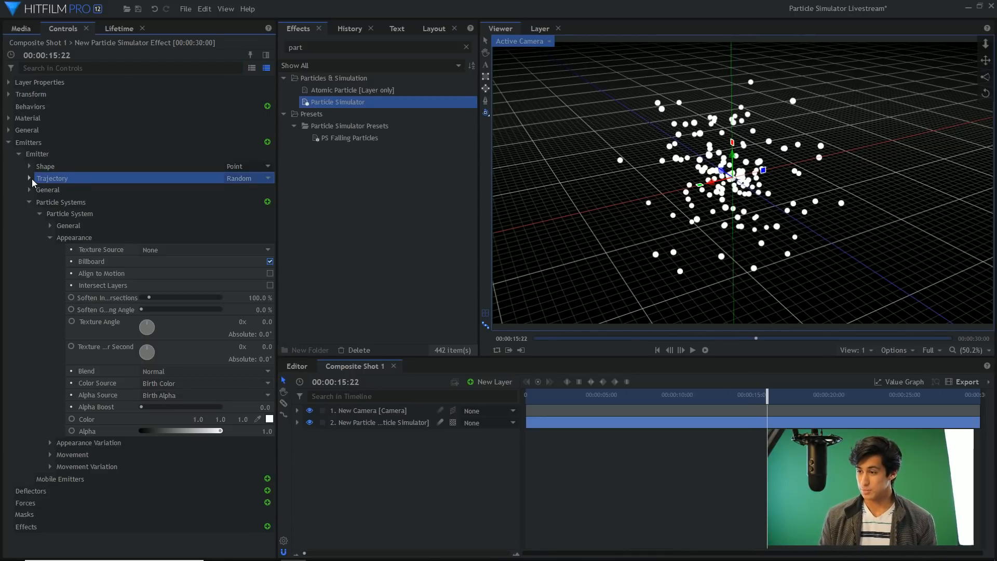
pyautogui.click(242, 166)
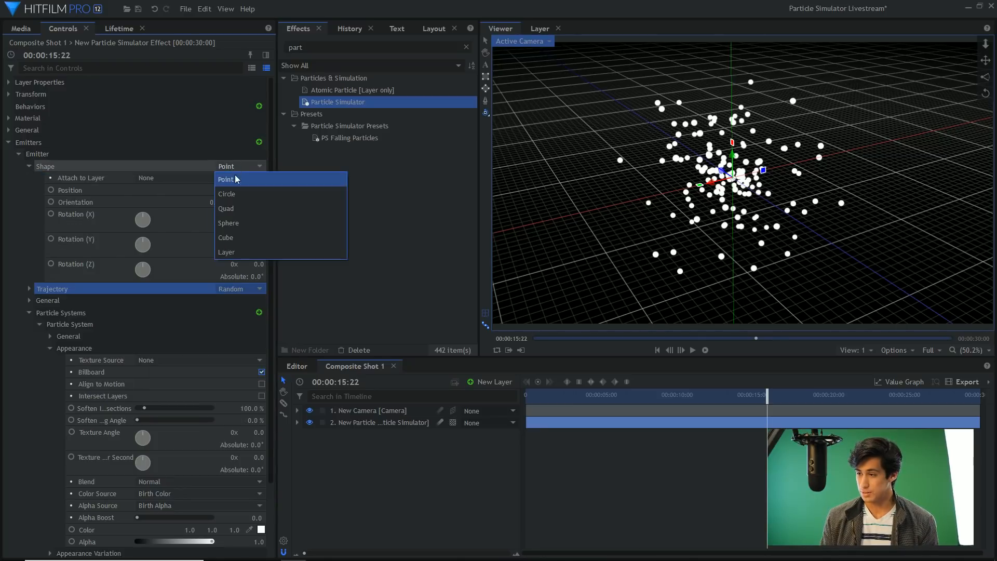
pyautogui.click(228, 223)
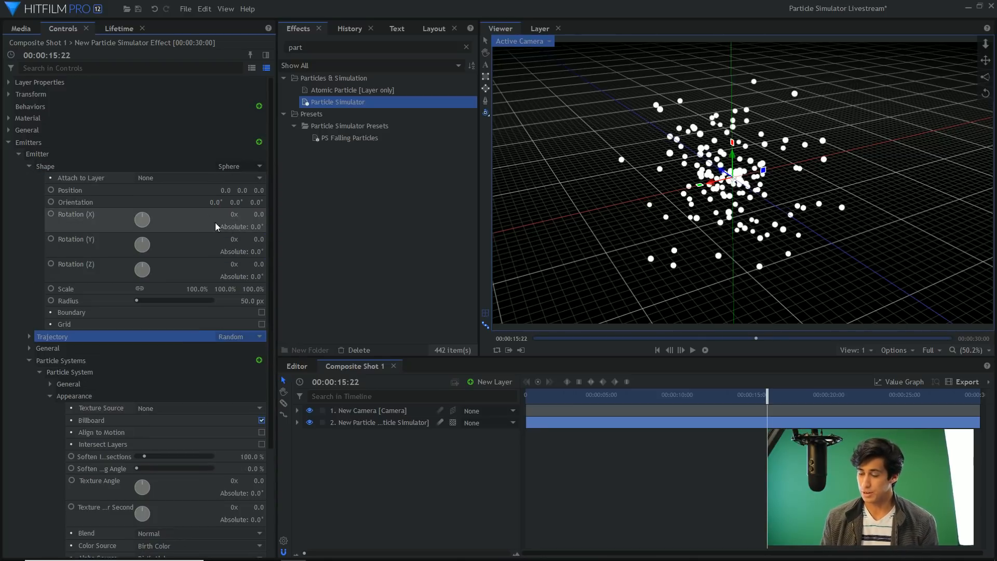
pyautogui.click(239, 166)
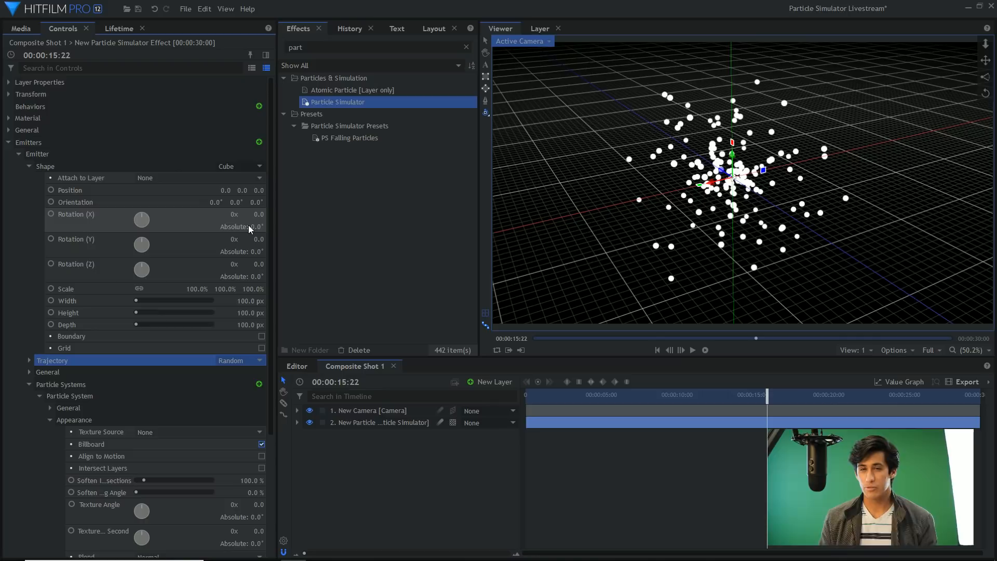
pyautogui.moveTo(100, 244)
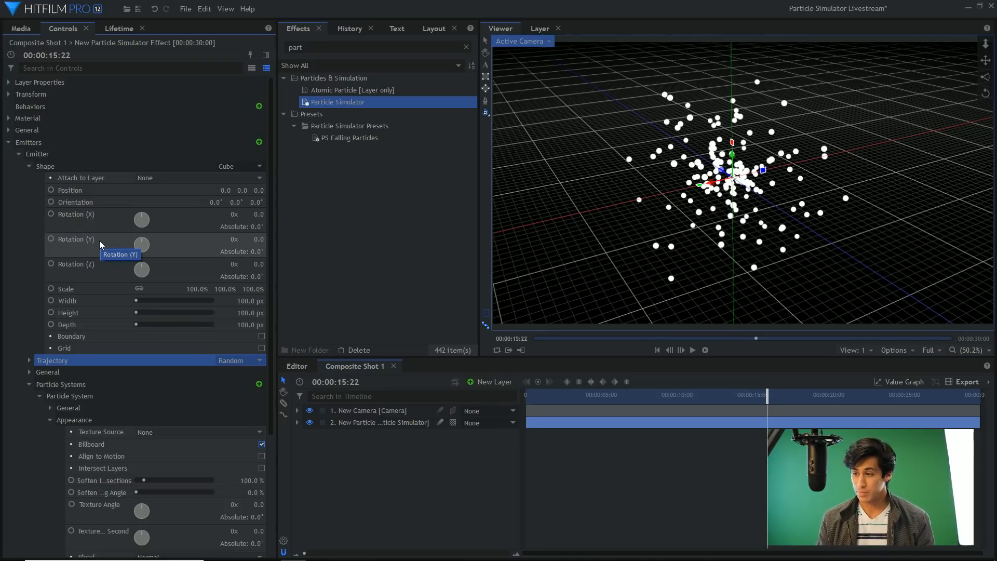
pyautogui.moveTo(44, 179)
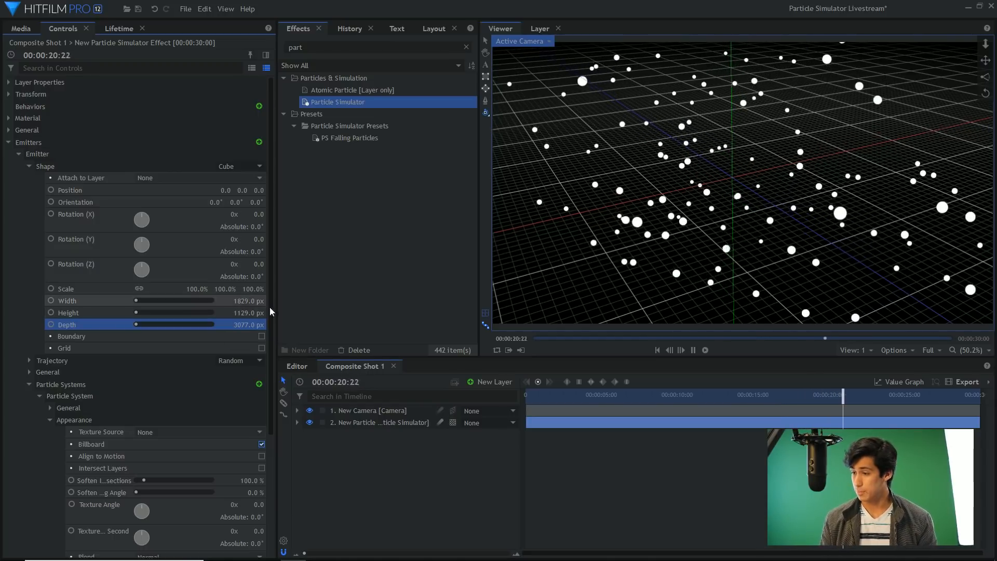
# - Show the particle system's Lifetime properties with the Alpha settings open
pyautogui.click(29, 166)
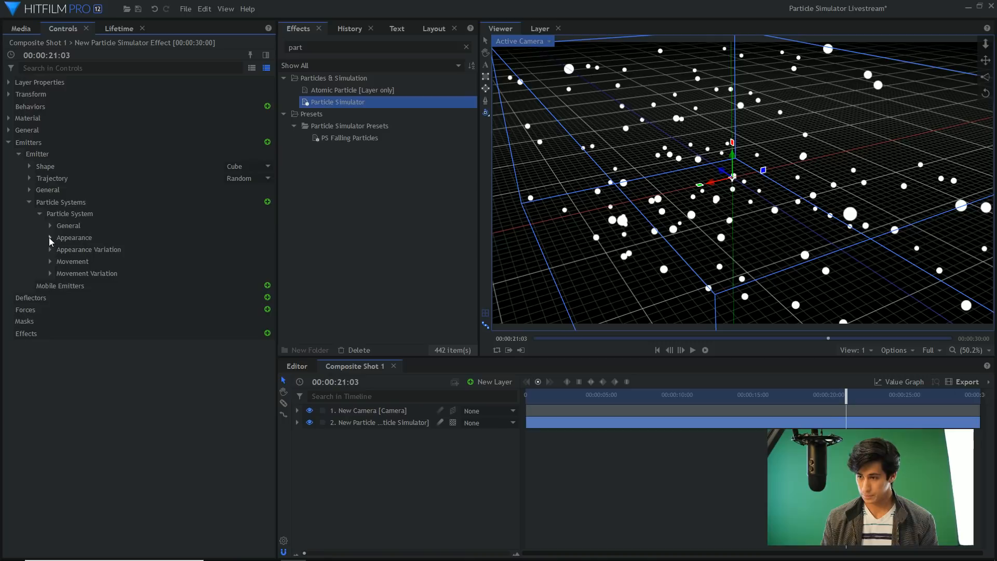
pyautogui.click(70, 213)
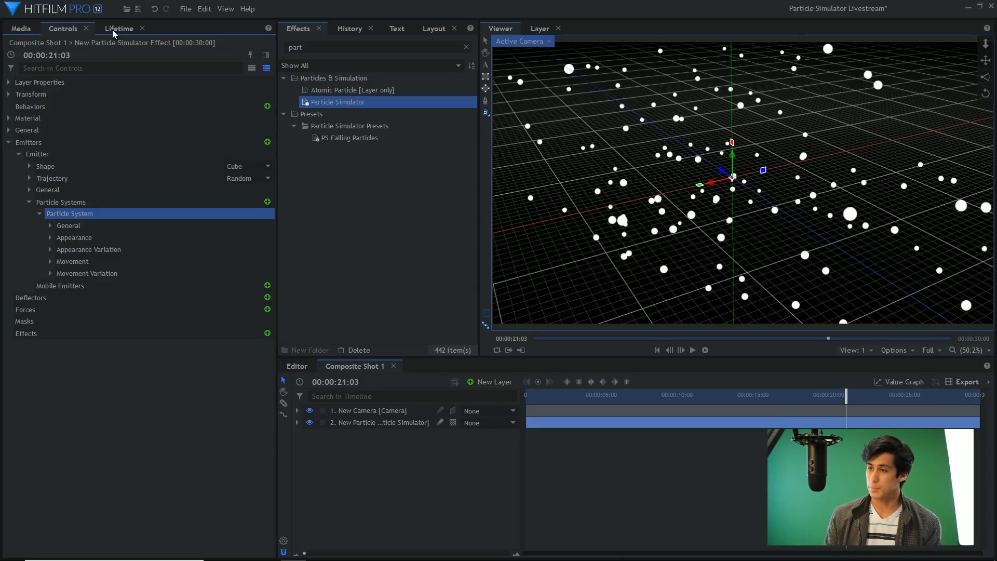
pyautogui.click(118, 29)
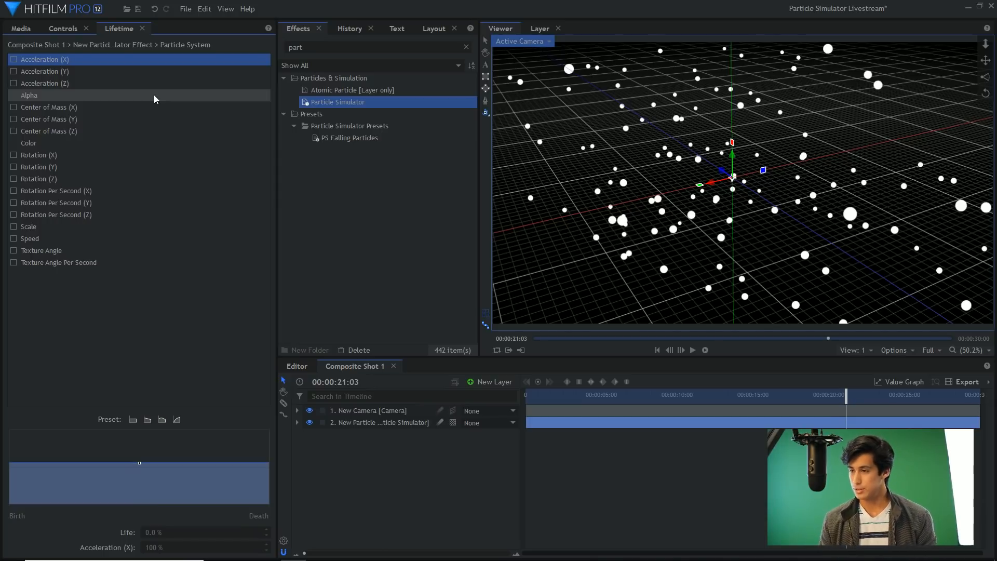
pyautogui.click(29, 94)
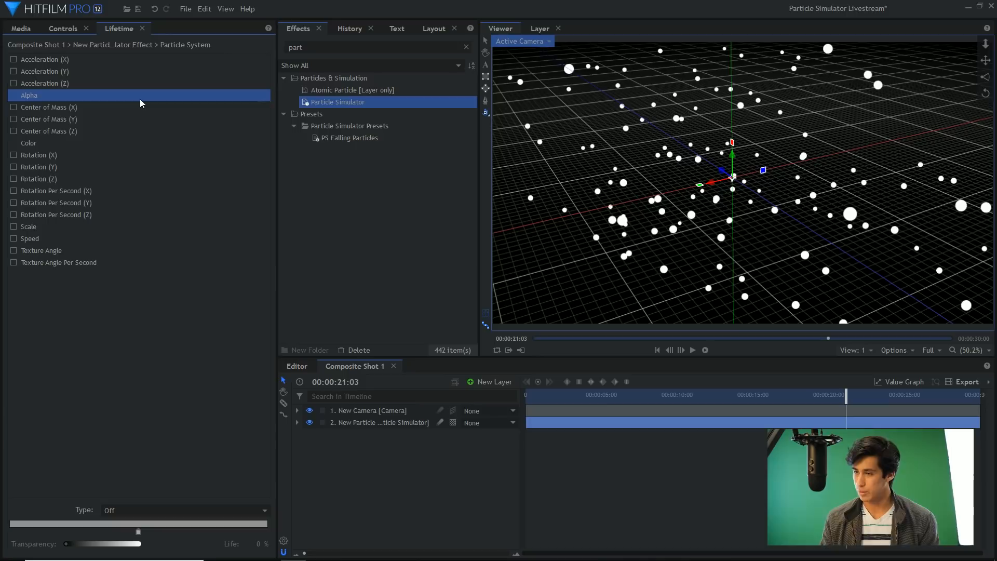
pyautogui.moveTo(109, 98)
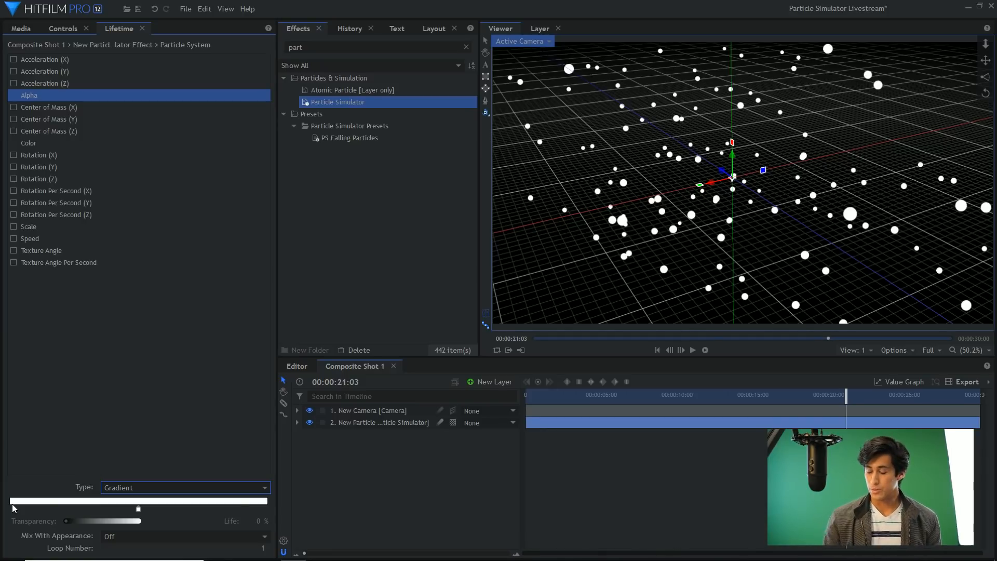
pyautogui.moveTo(273, 508)
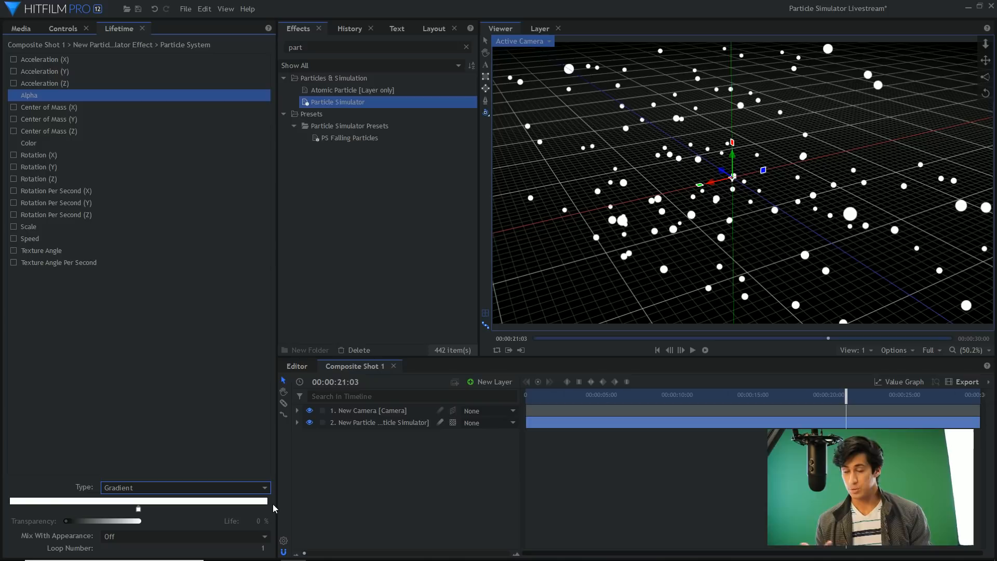
pyautogui.moveTo(95, 492)
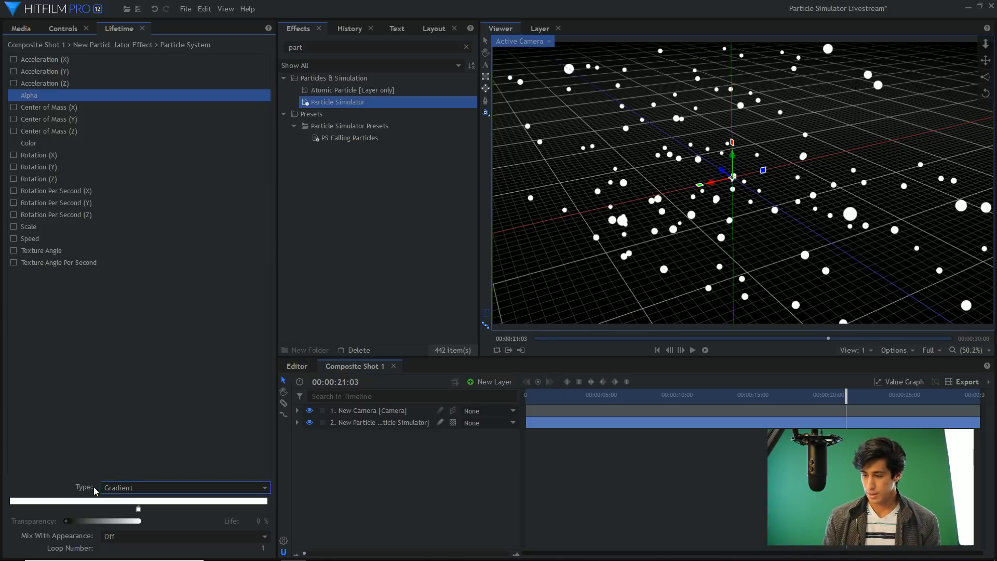
pyautogui.moveTo(111, 262)
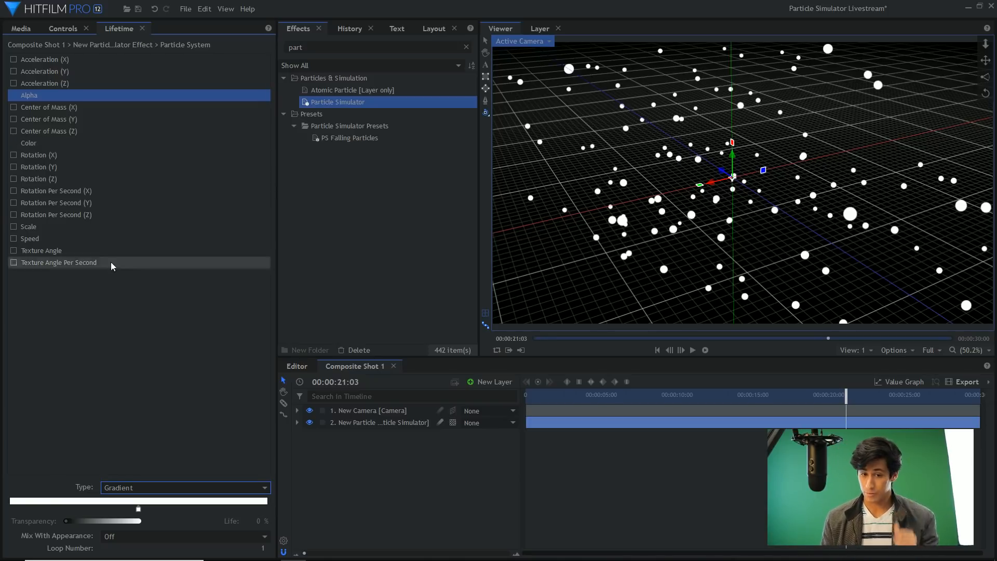
pyautogui.moveTo(65, 527)
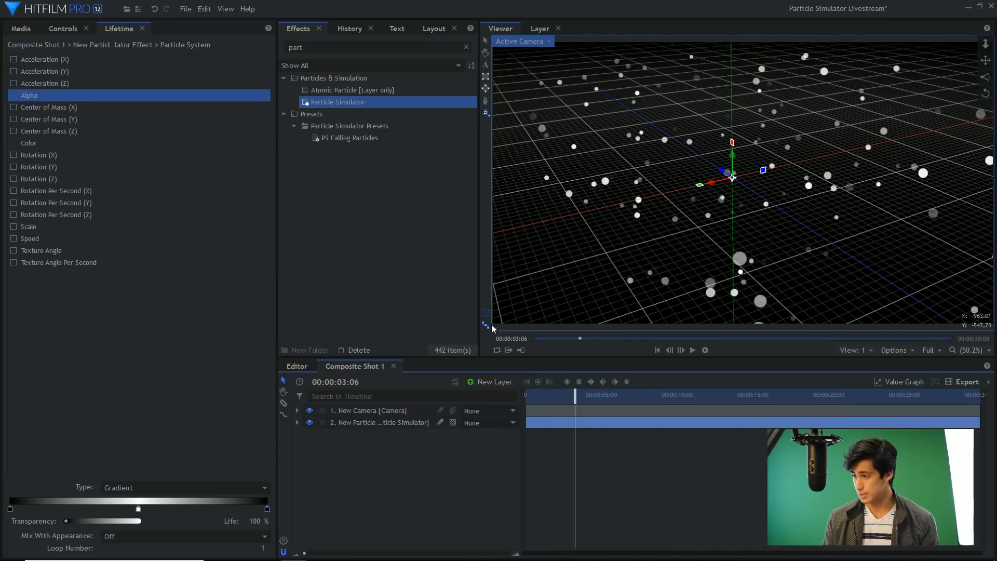
# - Preview the particles fading out over their lifetime and return to the Controls tab
pyautogui.click(692, 350)
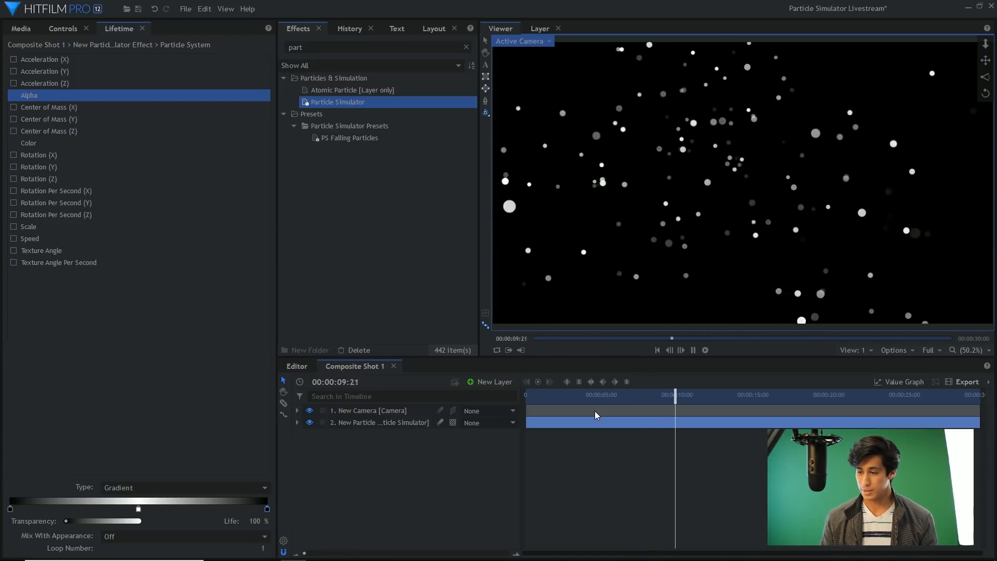
pyautogui.click(693, 350)
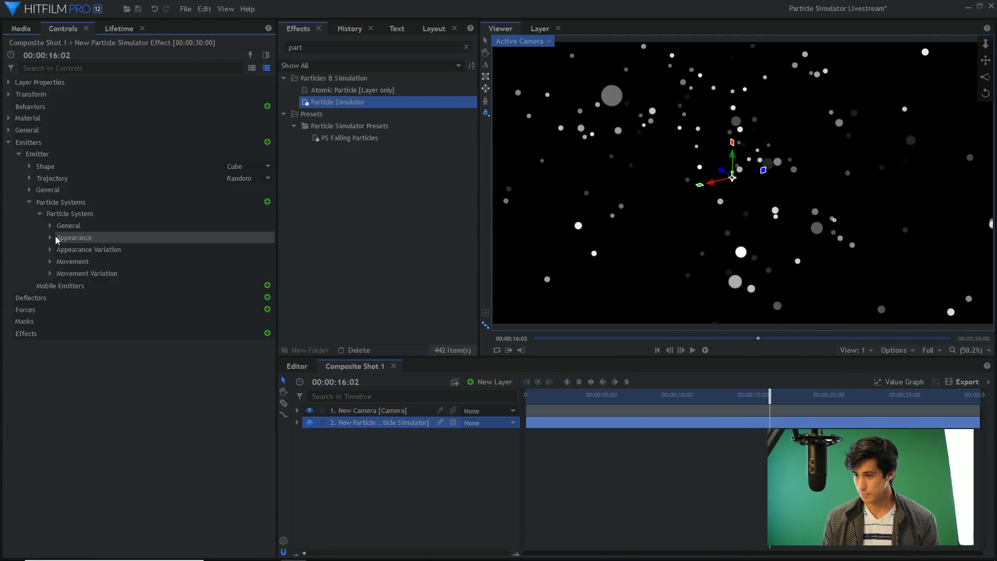
# - Set the particle Movement Life to 5.0 seconds and preview the longer-lived particles
pyautogui.click(50, 237)
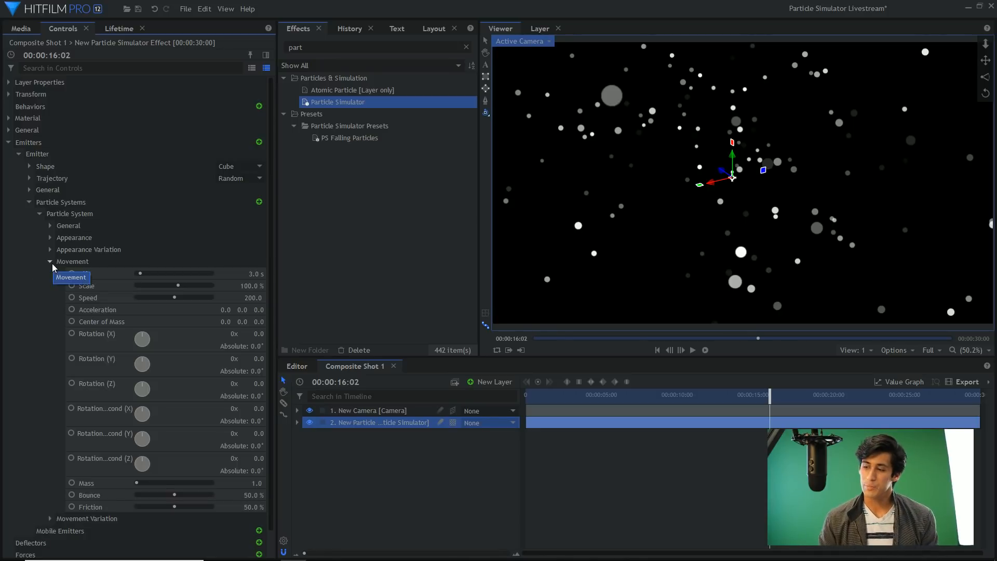
pyautogui.moveTo(111, 288)
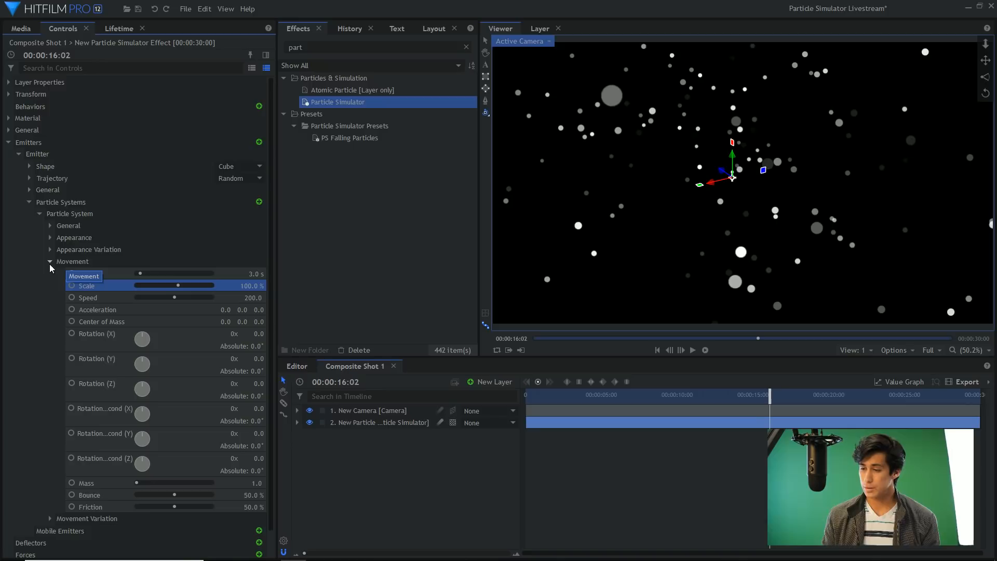
pyautogui.click(50, 262)
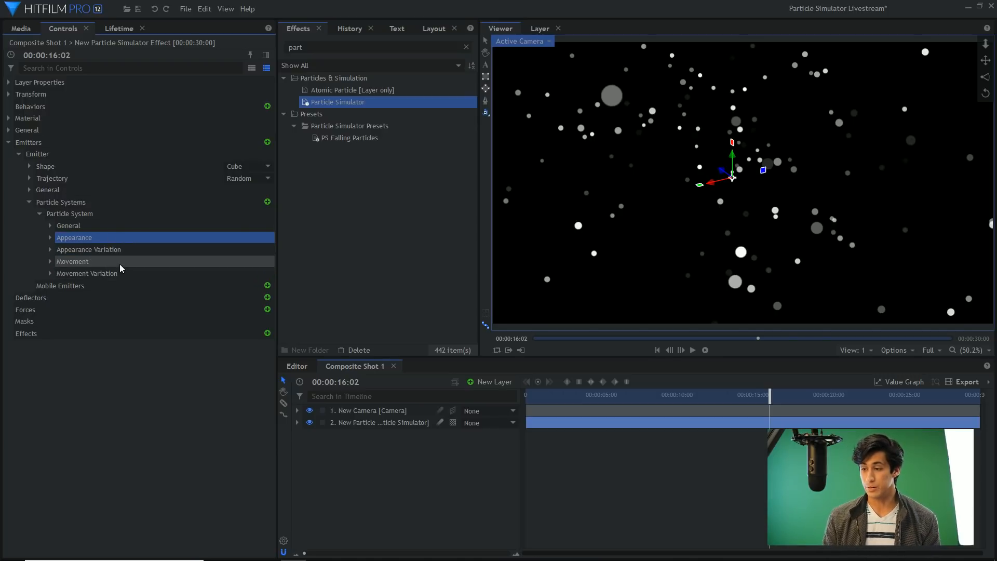
pyautogui.click(73, 261)
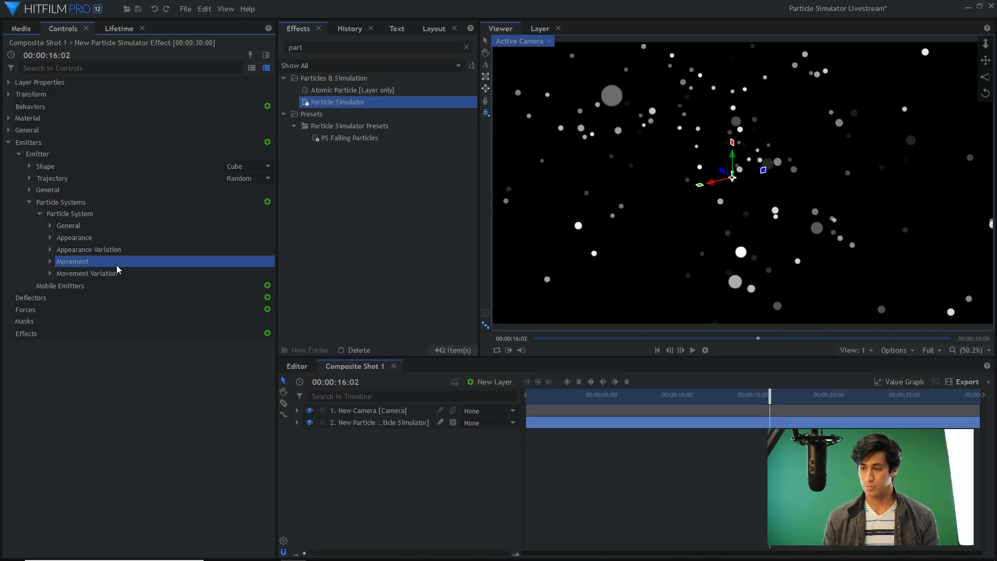
pyautogui.click(51, 260)
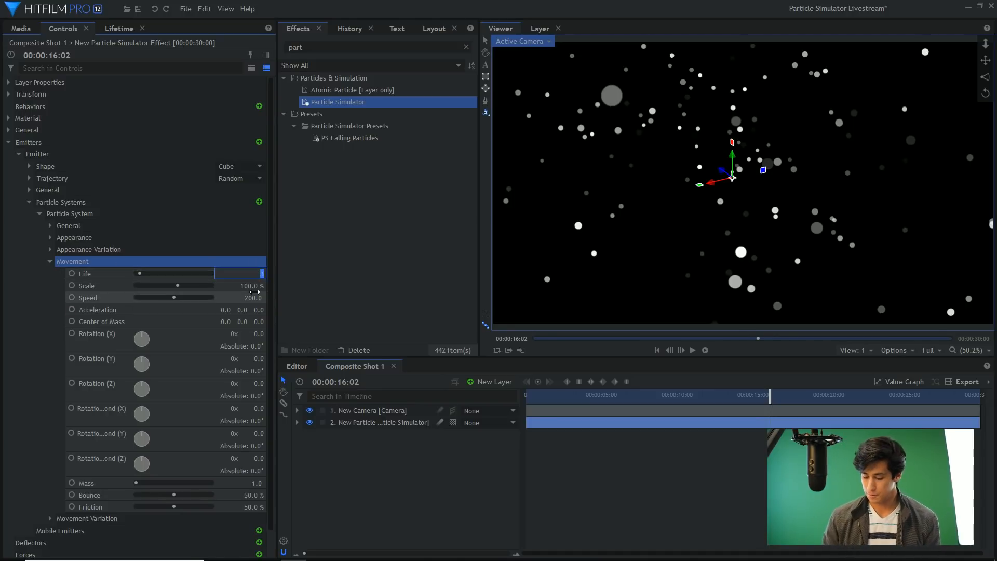
pyautogui.write('5.0 s')
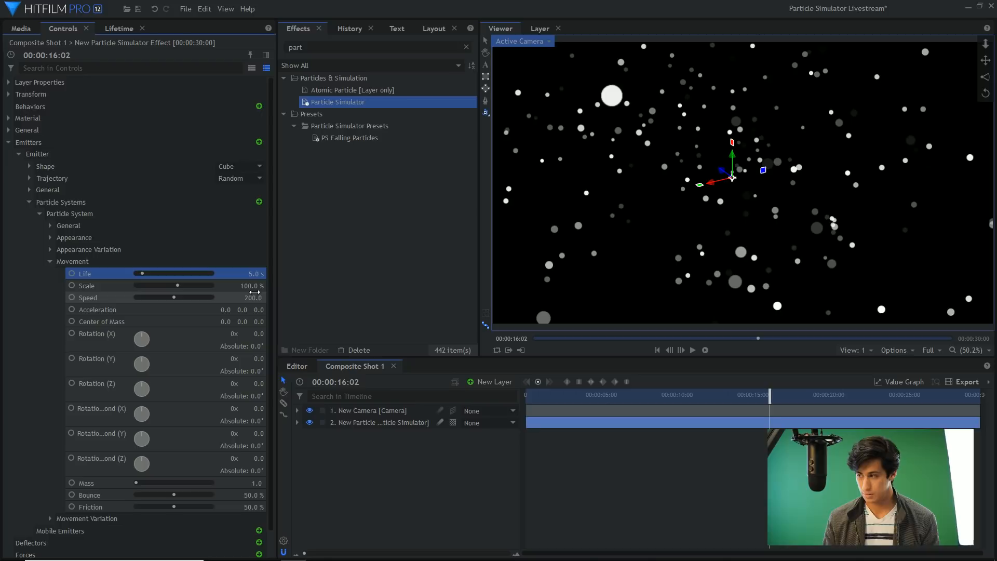
pyautogui.click(693, 350)
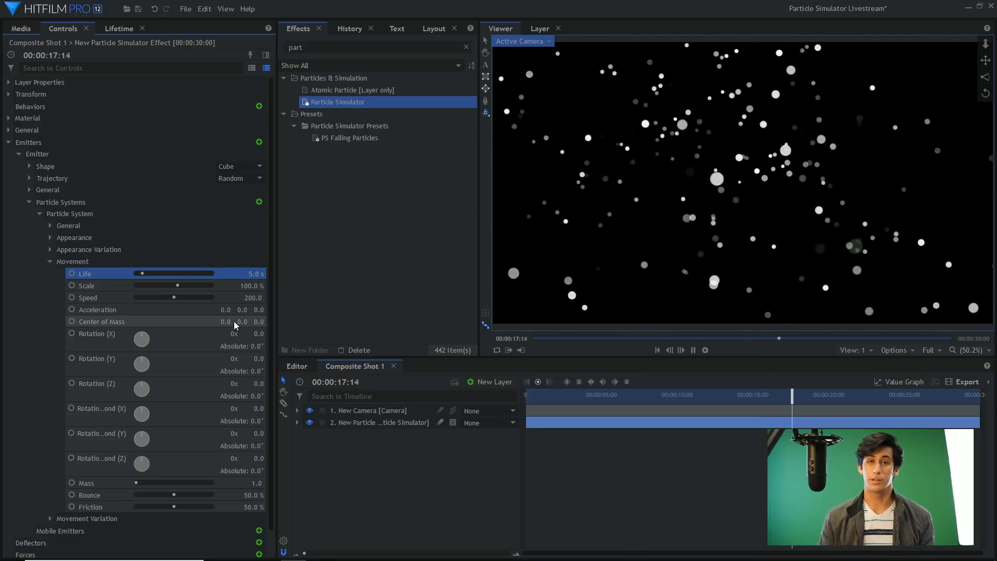
pyautogui.click(693, 351)
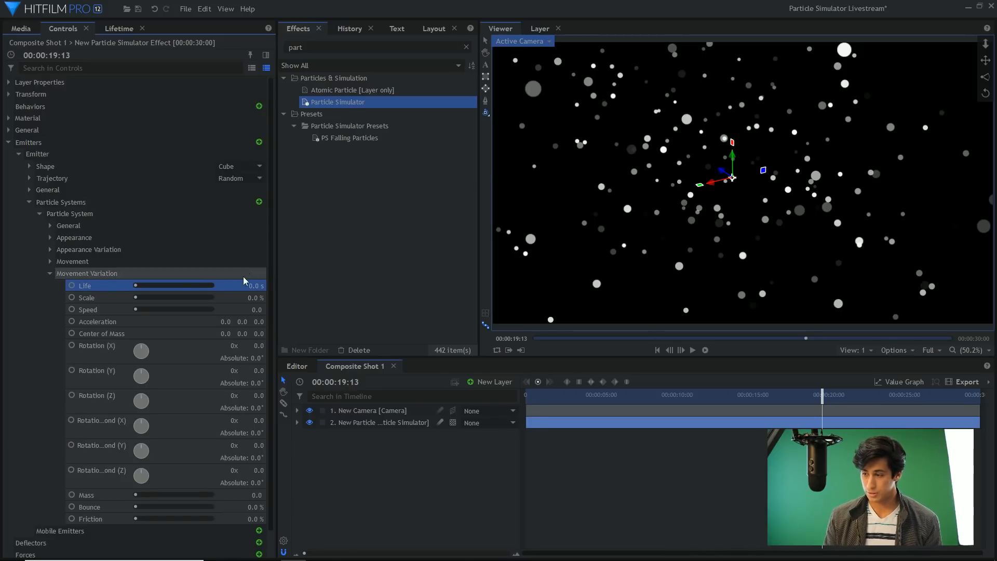
pyautogui.moveTo(247, 274)
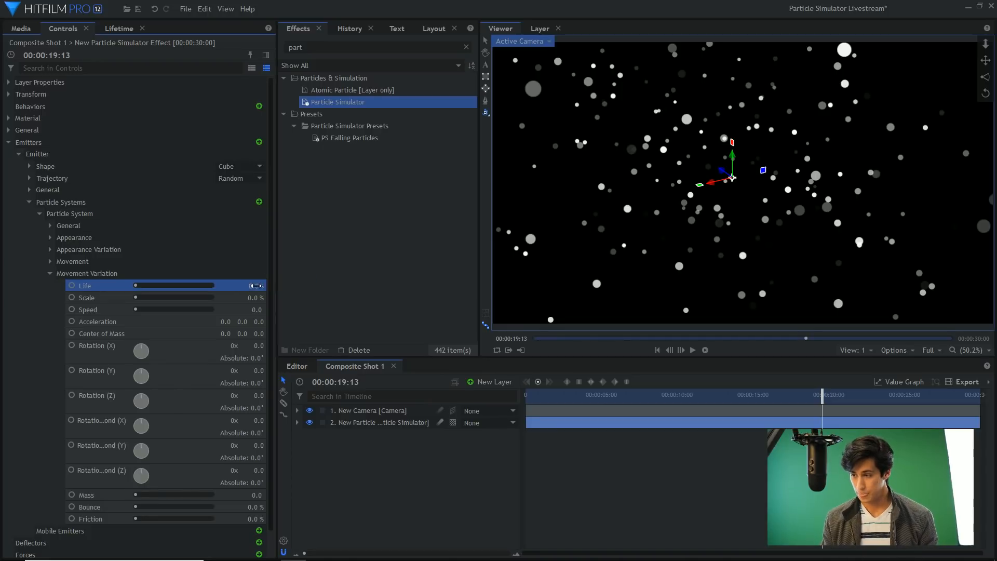
# - Set the Movement Variation Life to 5.0 seconds, compare with Movement, and collapse the groups
pyautogui.click(255, 285)
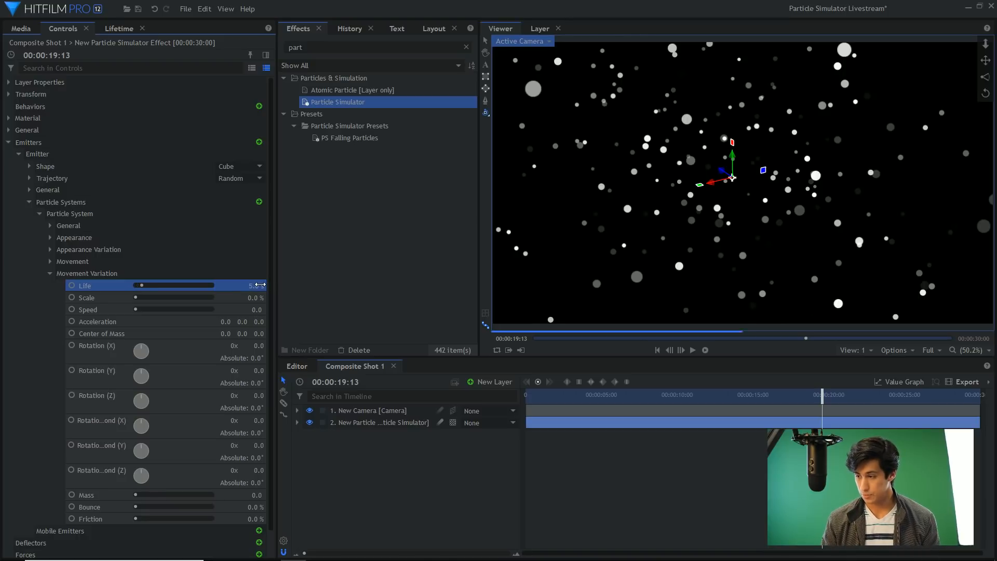
pyautogui.moveTo(54, 266)
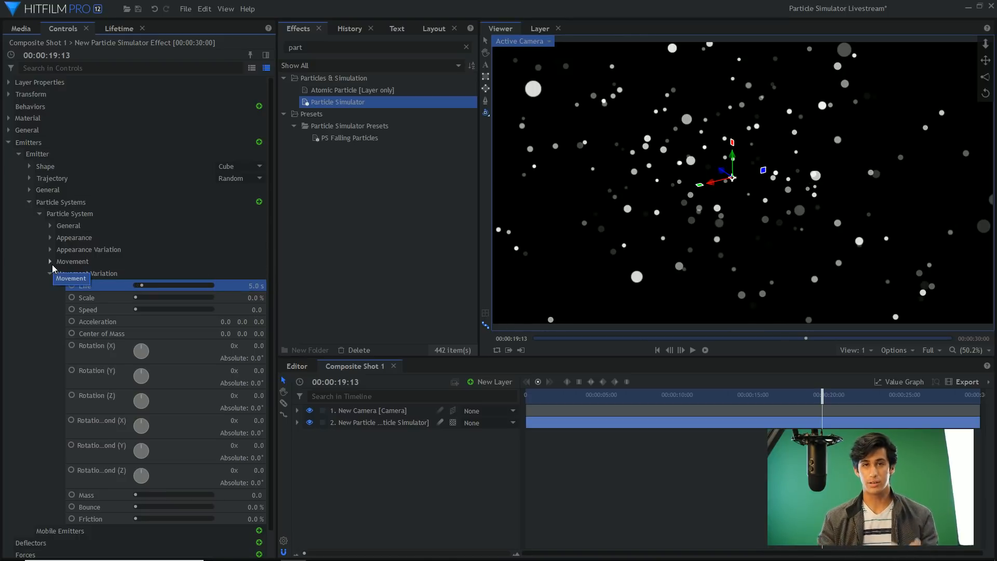
pyautogui.click(50, 261)
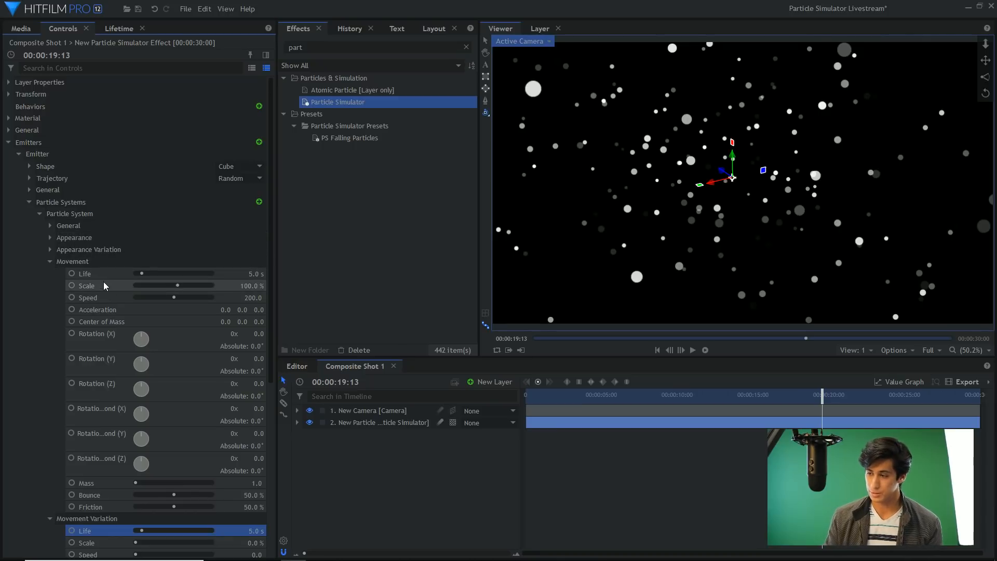
pyautogui.click(85, 274)
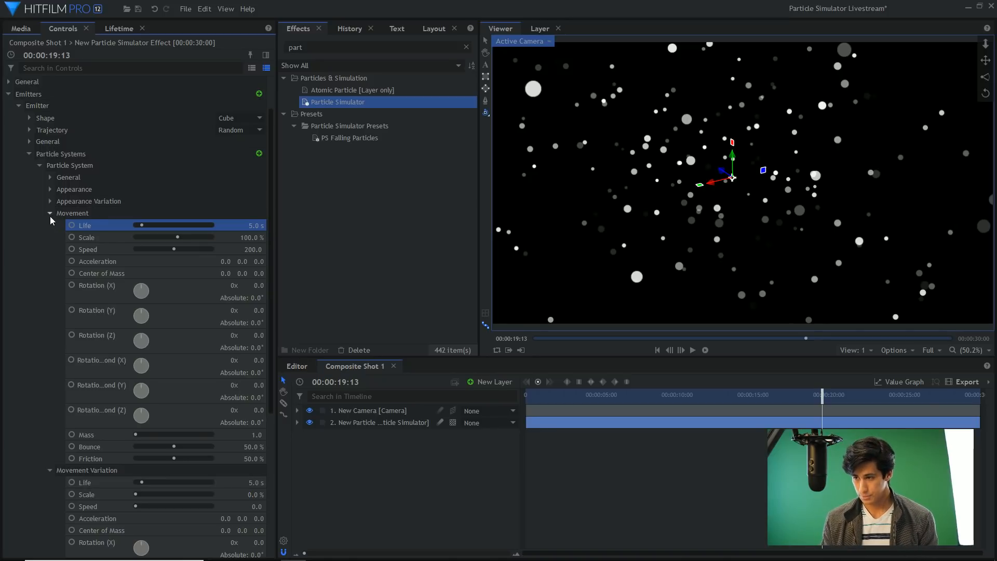
pyautogui.click(49, 213)
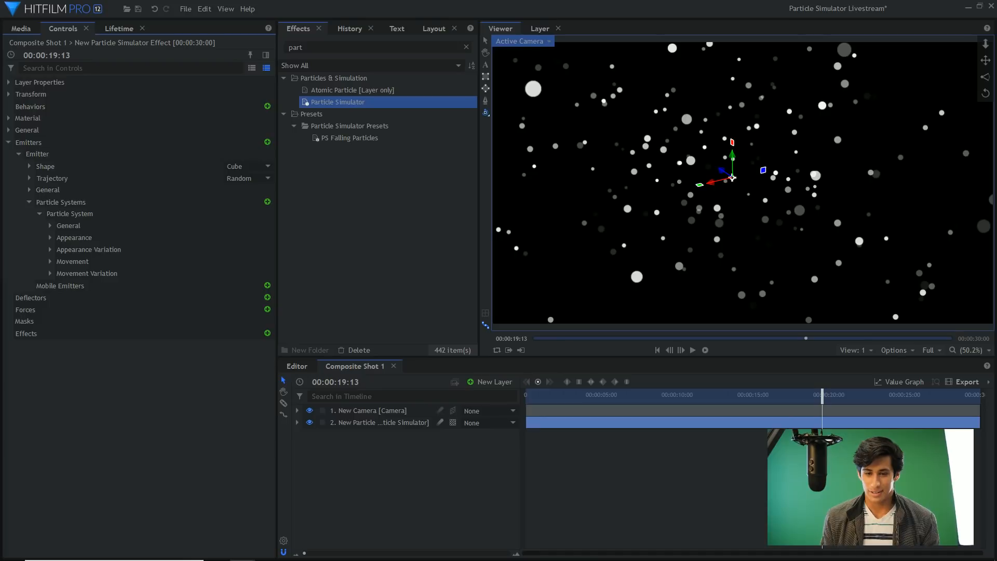
pyautogui.moveTo(68, 225)
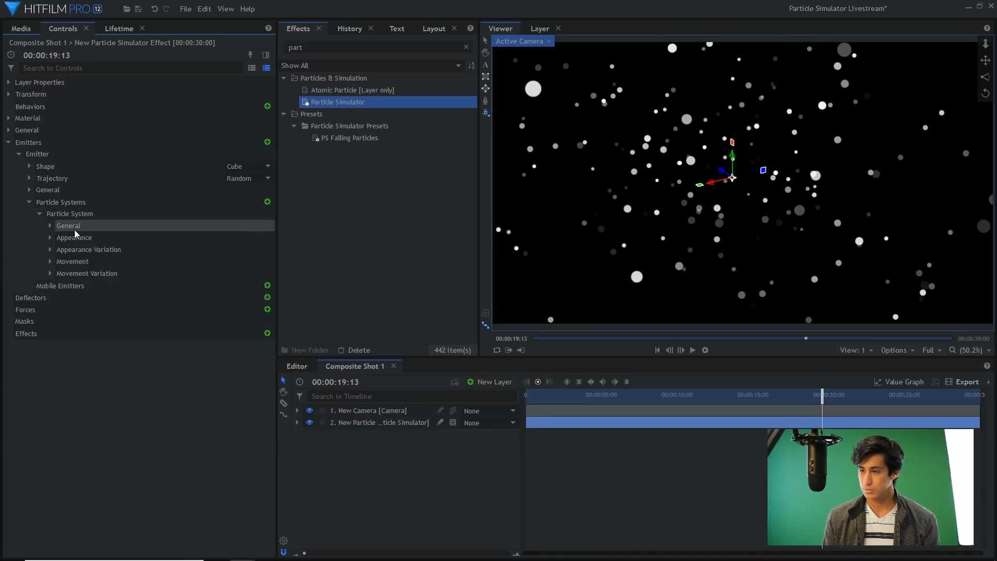
# - Set the particle Built-in texture to a fluffy cloud so particles render as clouds
pyautogui.click(50, 249)
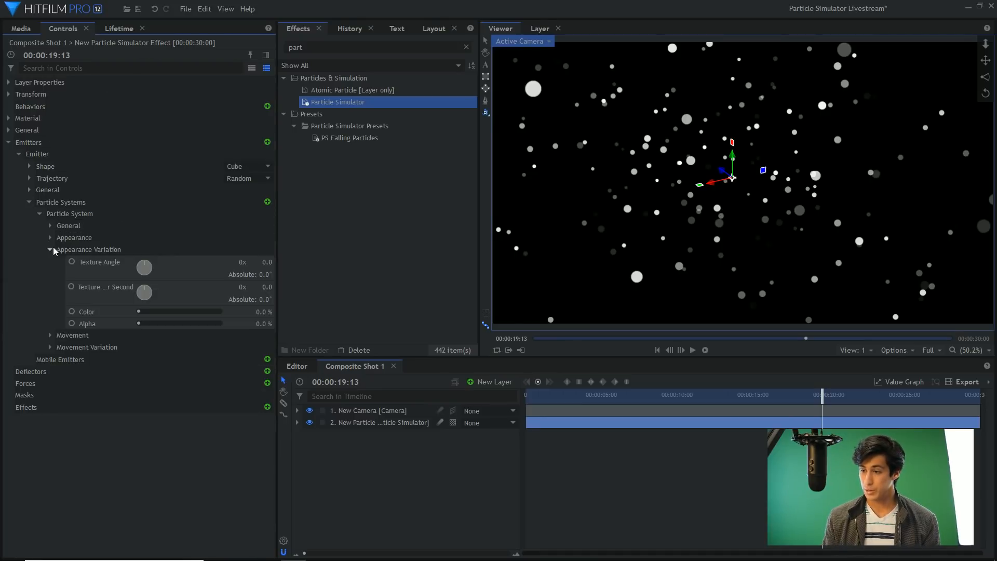
pyautogui.moveTo(486, 423)
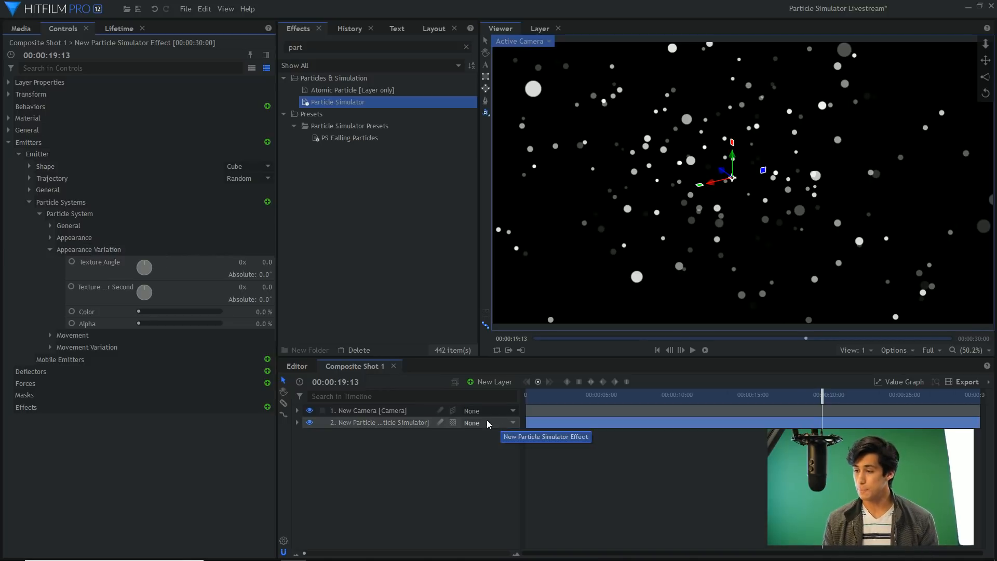
pyautogui.click(197, 248)
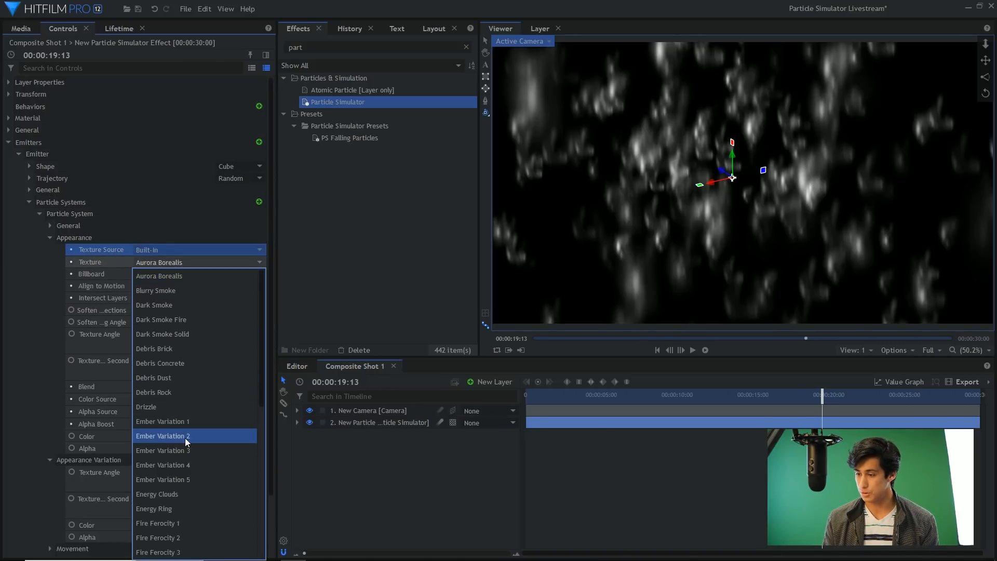
pyautogui.click(157, 494)
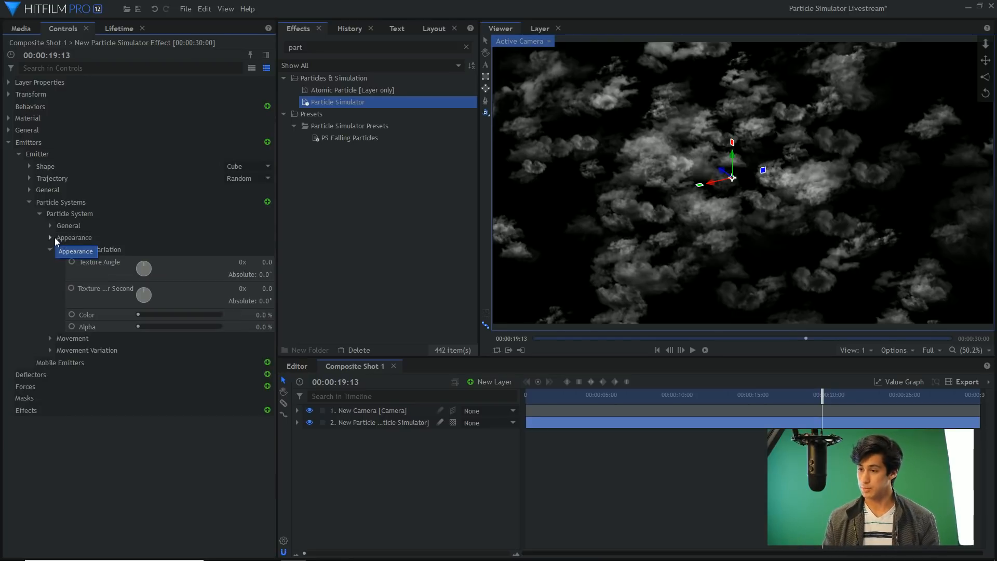
pyautogui.click(50, 350)
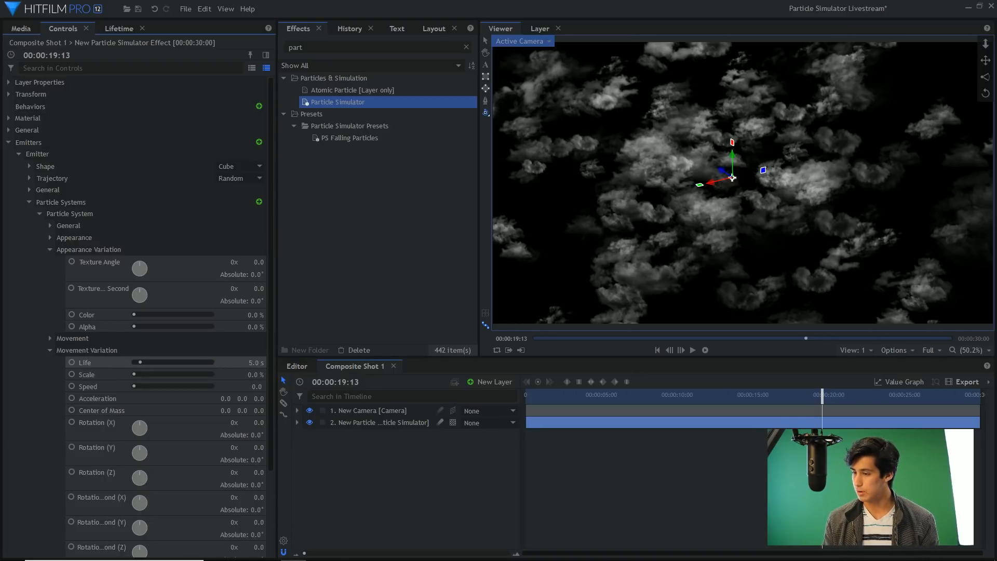
# - Give Appearance Variation a Texture Angle of 247° and 154° per second, then collapse the groups
pyautogui.click(50, 350)
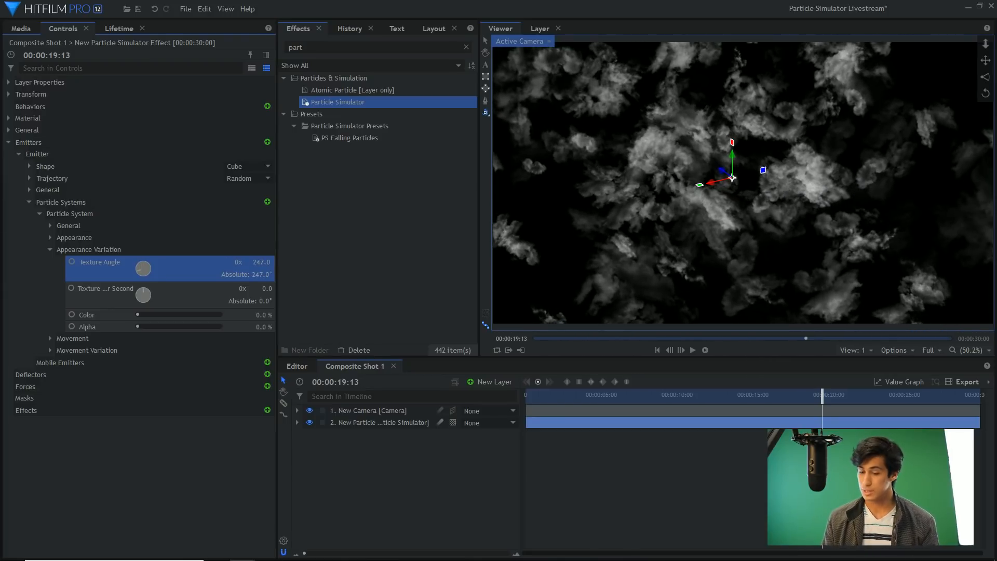
pyautogui.moveTo(638, 404)
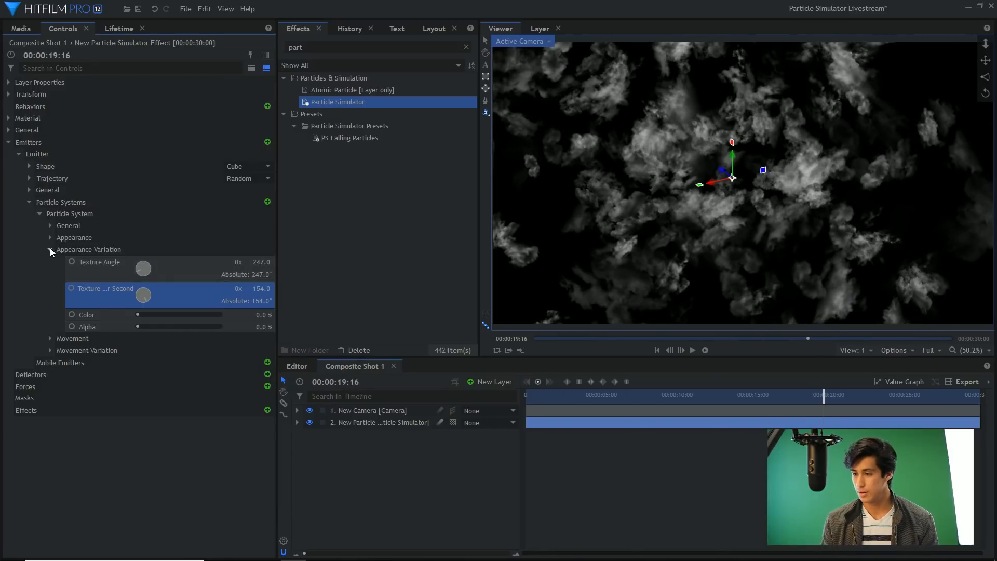
pyautogui.click(50, 250)
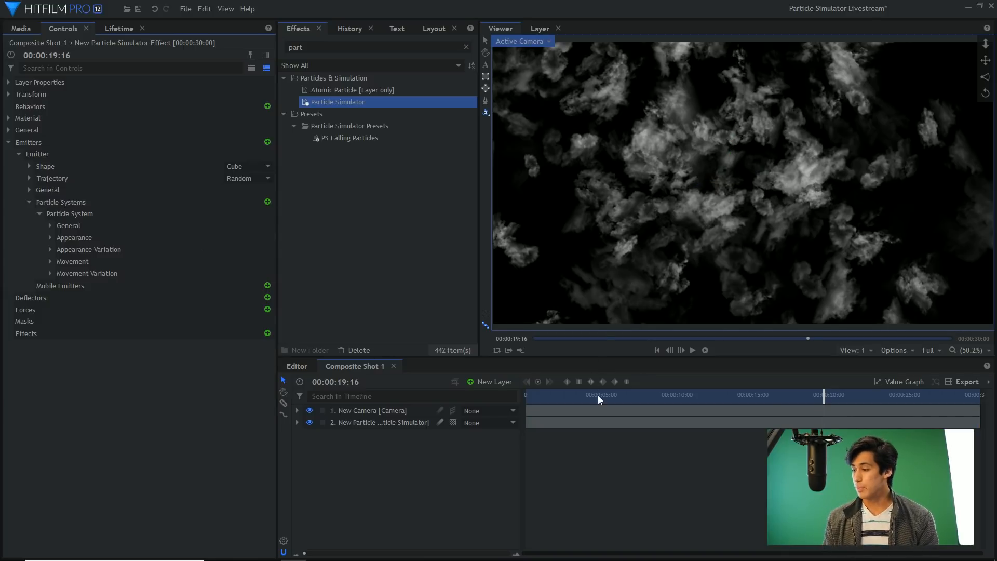
# - Set the Particle Simulator layer's Time Shift to -5.0 s and clear the Effects search
pyautogui.click(656, 350)
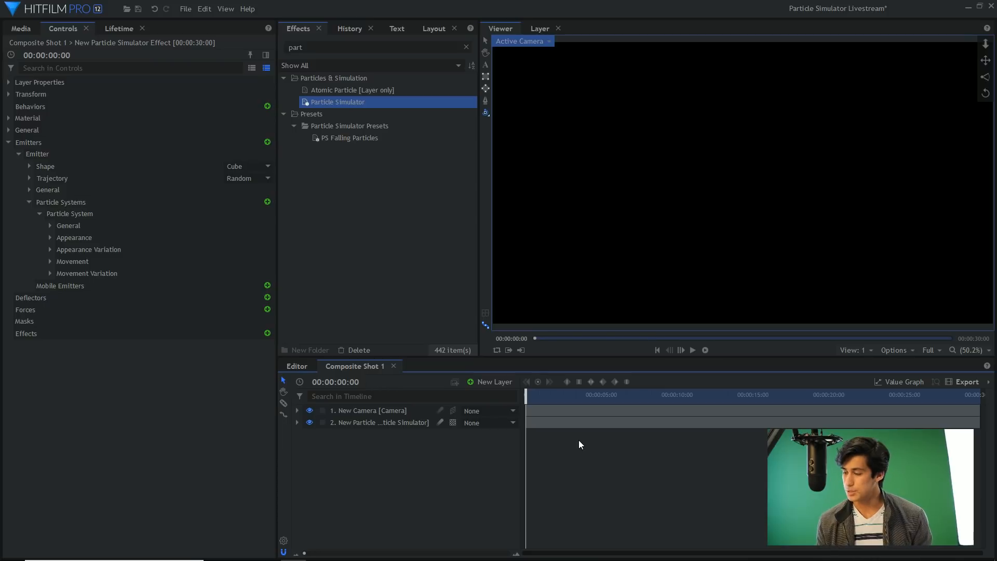
pyautogui.moveTo(698, 181)
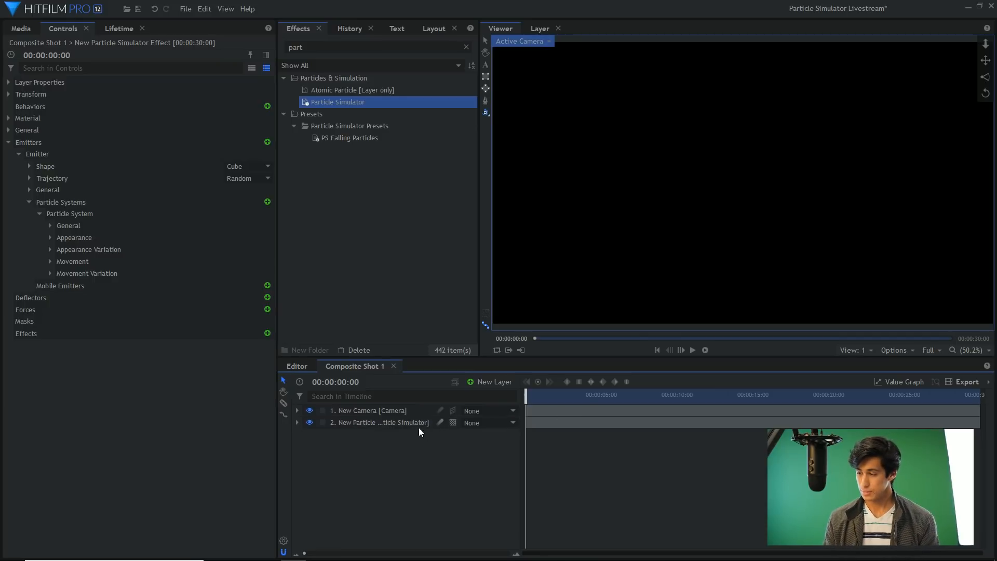
pyautogui.click(380, 422)
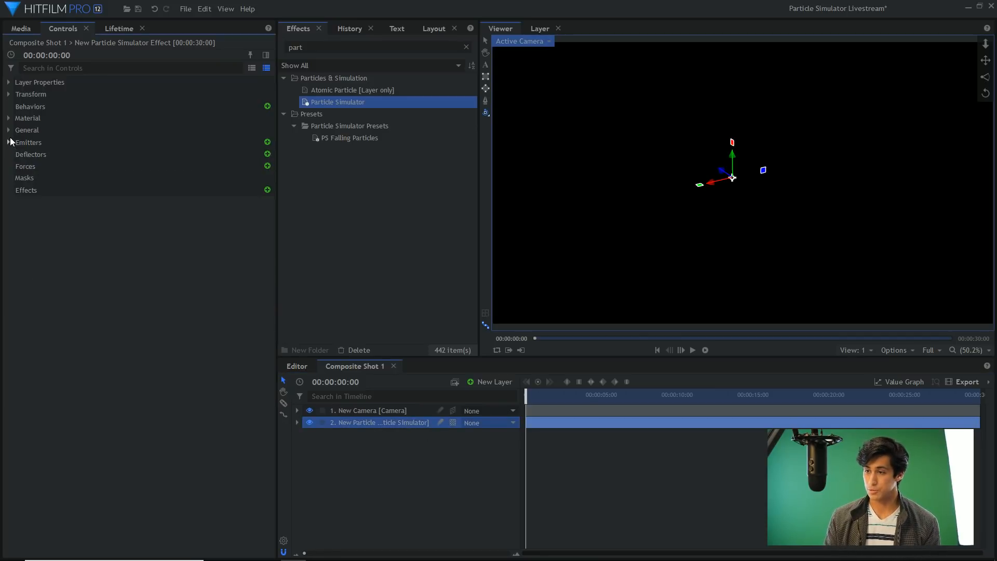
pyautogui.click(27, 130)
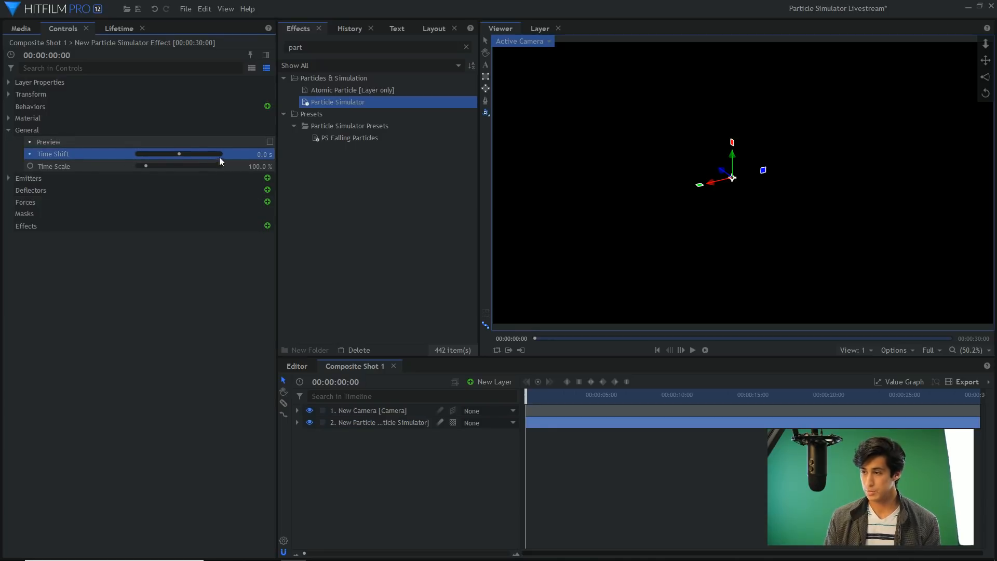
pyautogui.doubleClick(260, 153)
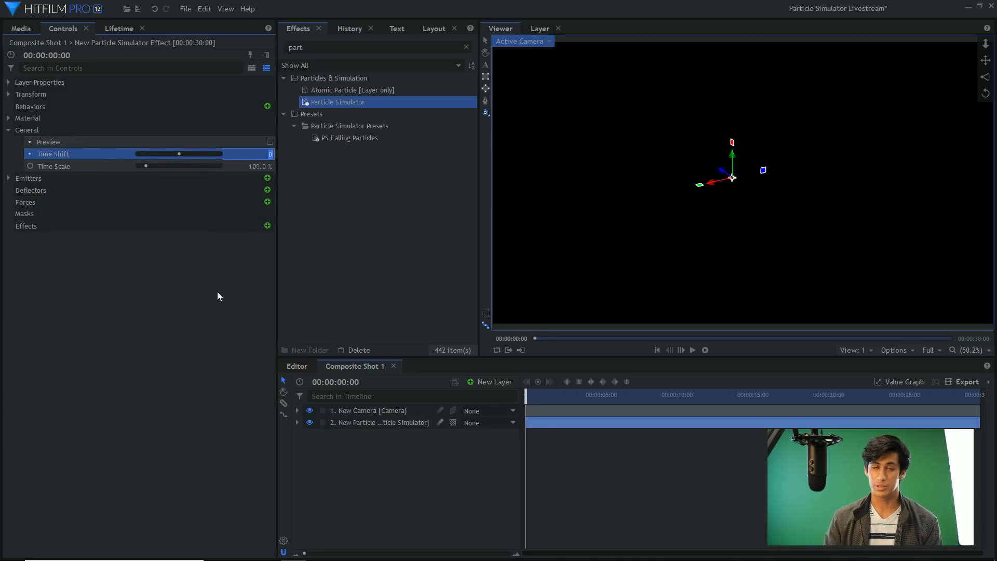
pyautogui.moveTo(180, 154); pyautogui.dragTo(175, 153)
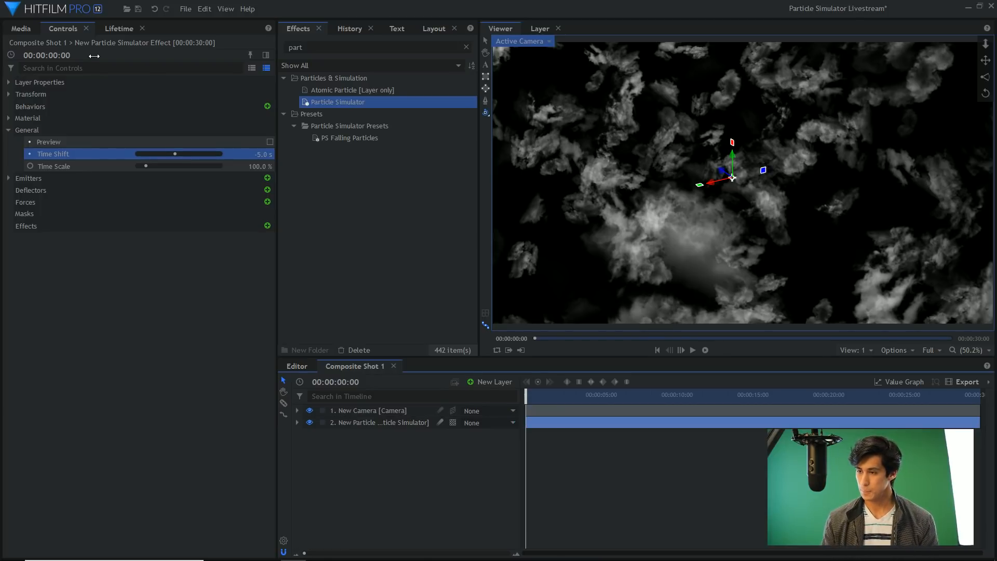
pyautogui.click(9, 131)
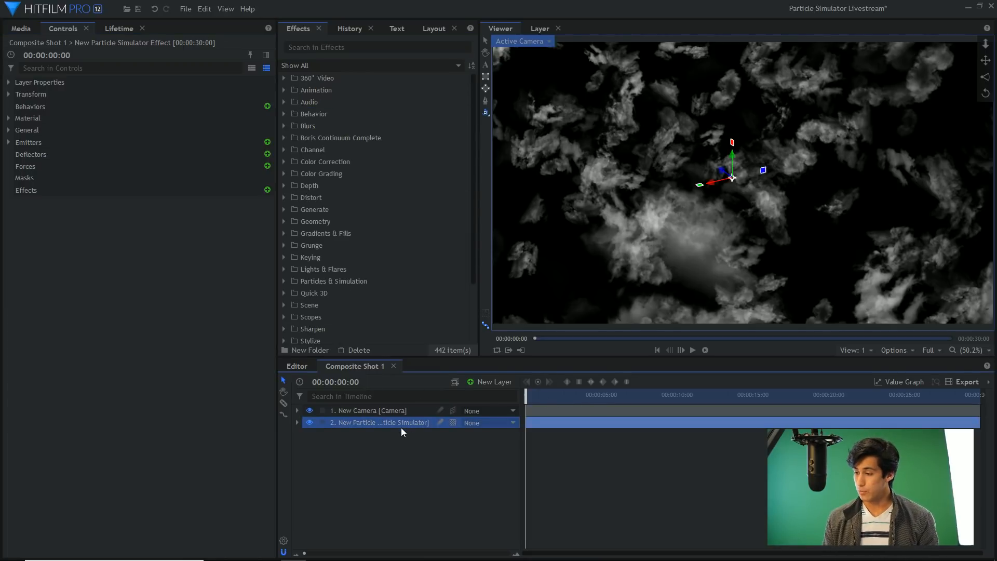
# - Save the layer as a 3D preset named 'Fluffy CLoud' and preview the simulation
pyautogui.rightClick(381, 422)
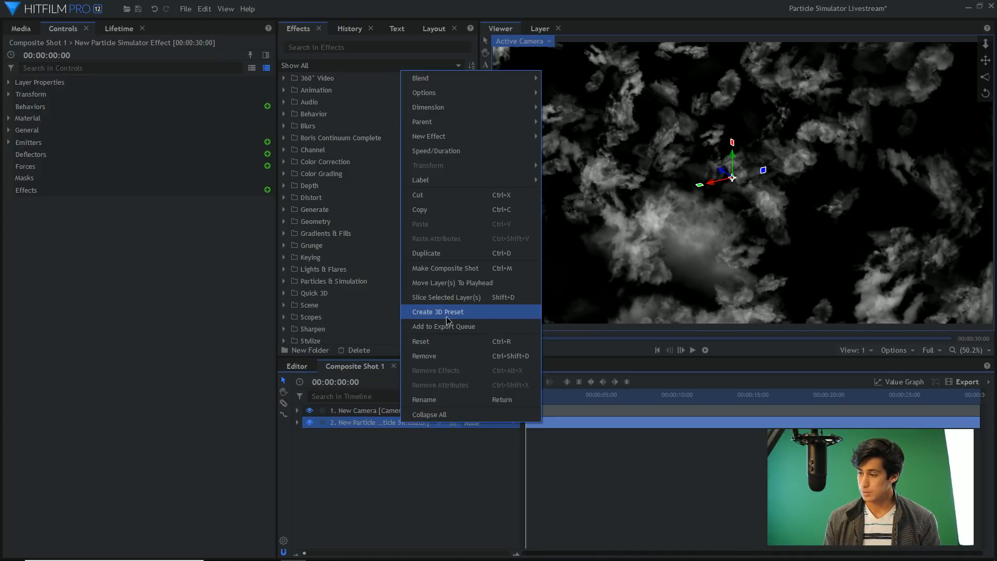
pyautogui.click(438, 312)
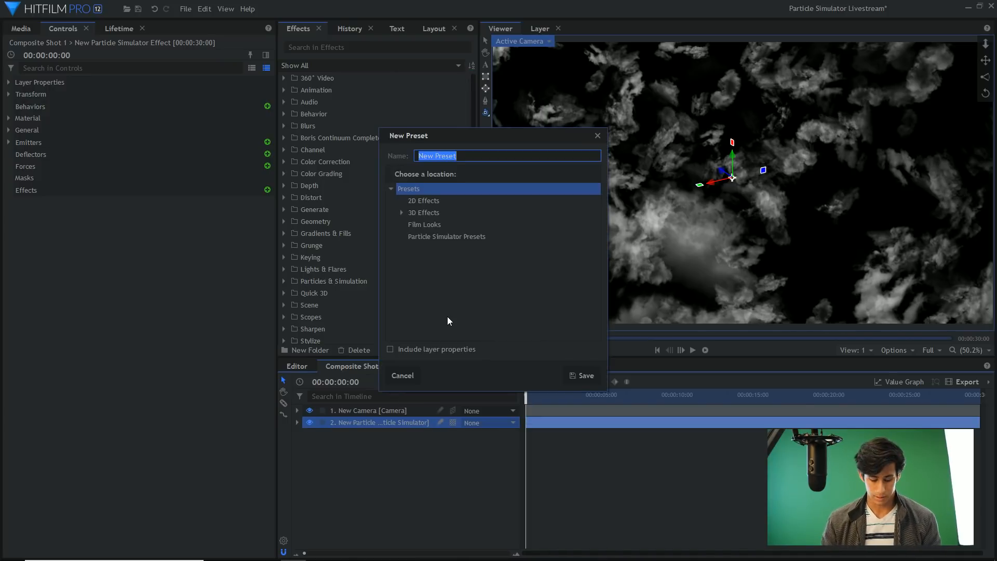
pyautogui.write('Fluffy CLoud')
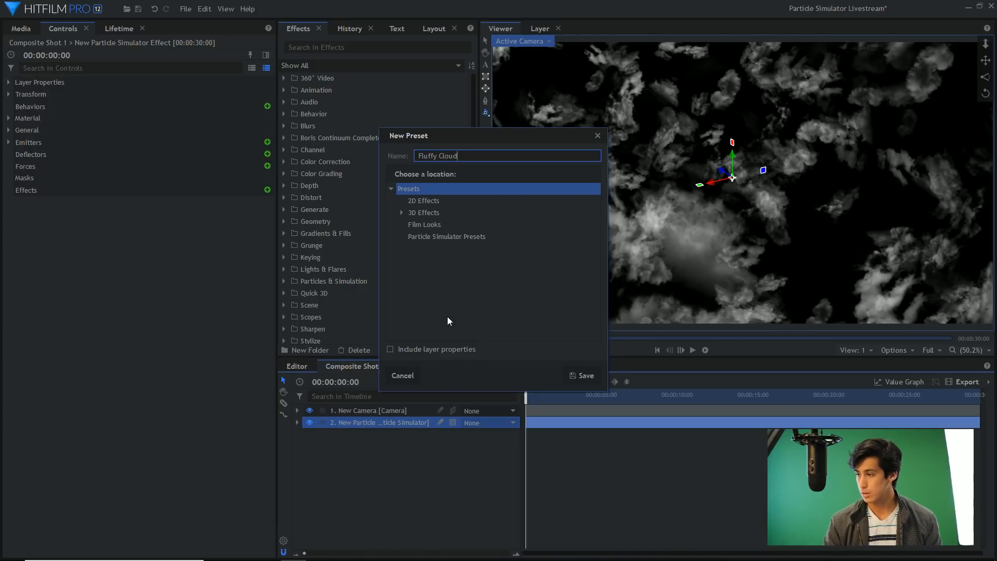
pyautogui.click(581, 375)
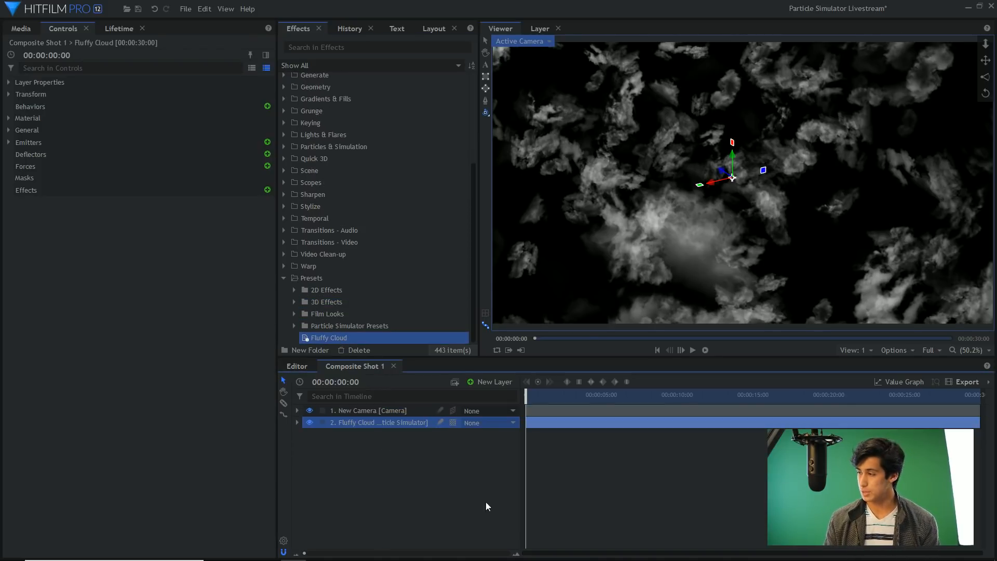
pyautogui.click(692, 350)
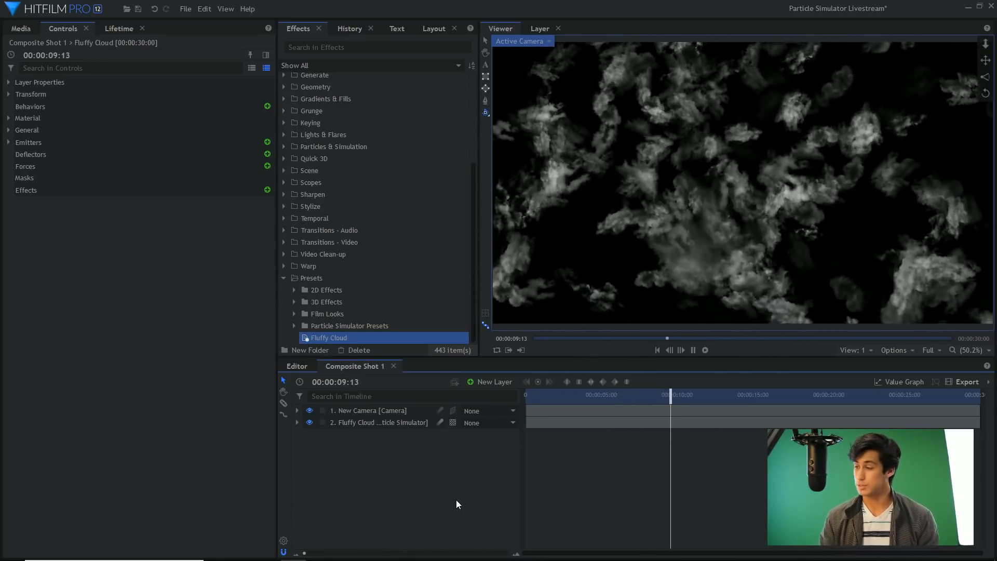
pyautogui.click(693, 350)
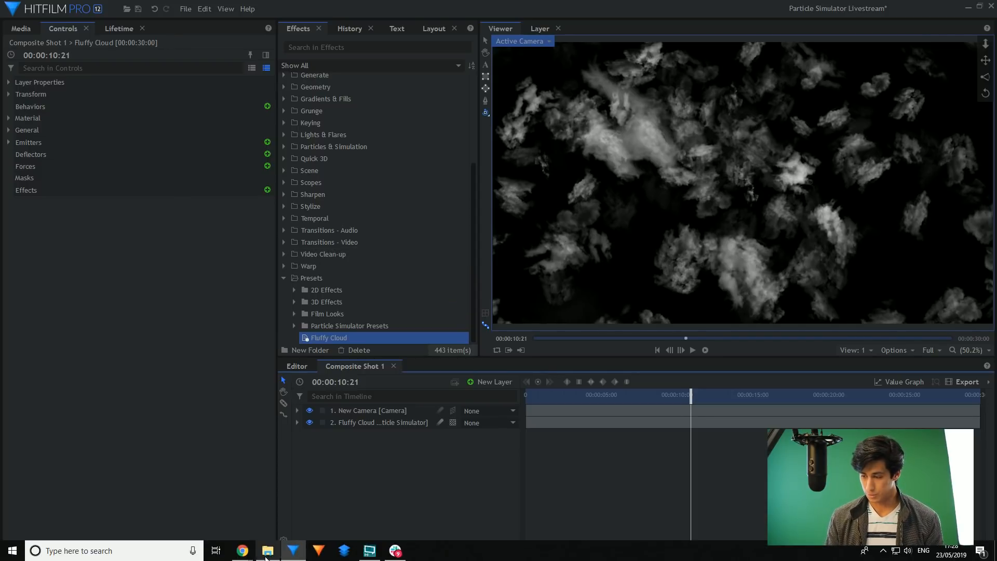
pyautogui.click(267, 551)
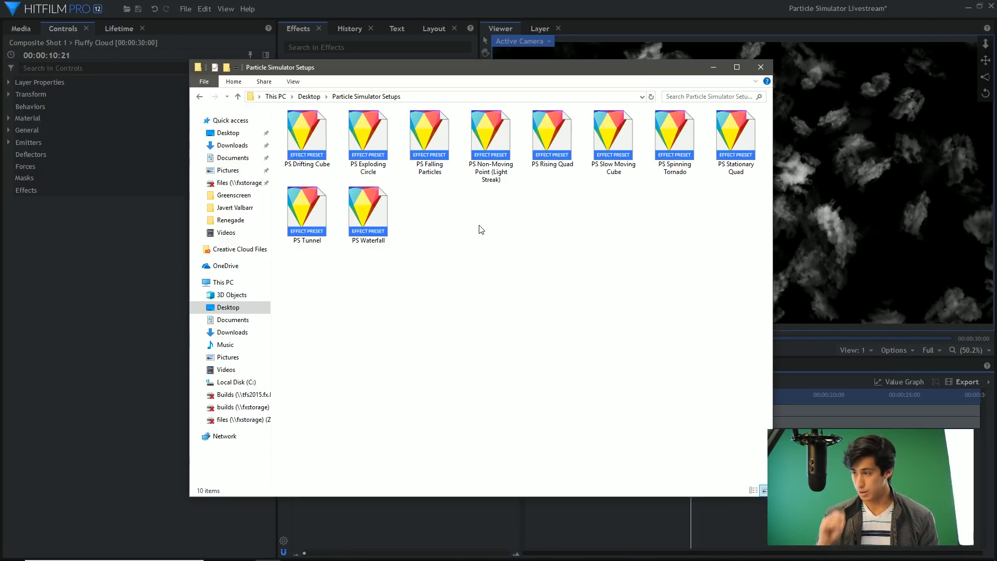
pyautogui.moveTo(394, 58)
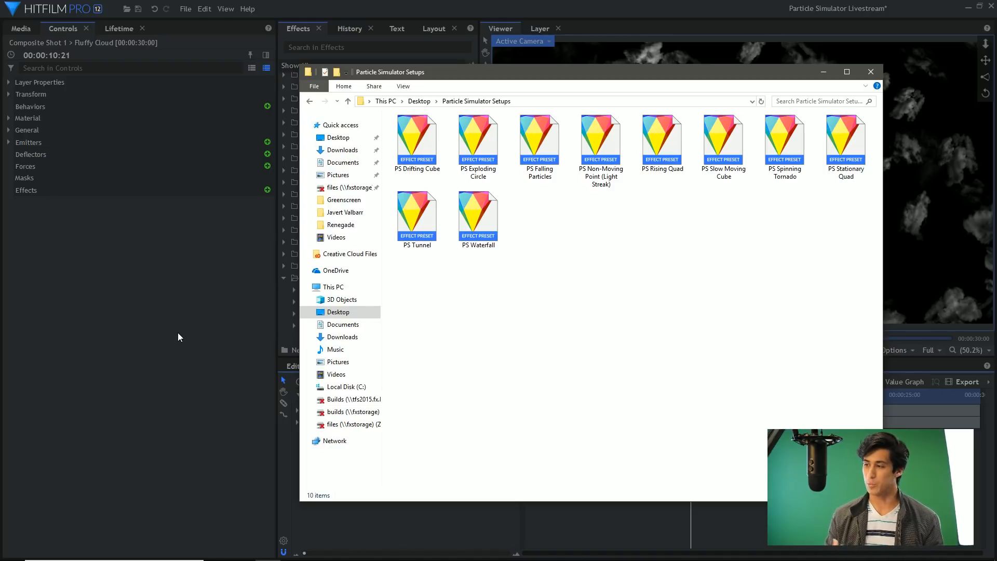
pyautogui.click(871, 71)
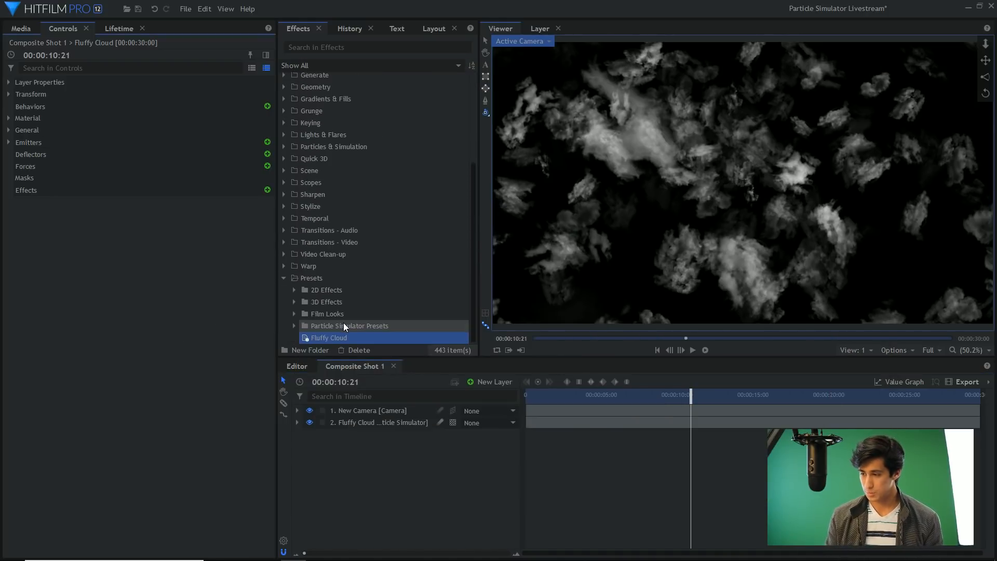
# - Delete the Fluffy Cloud preset and remove the cloud particle layer
pyautogui.click(325, 301)
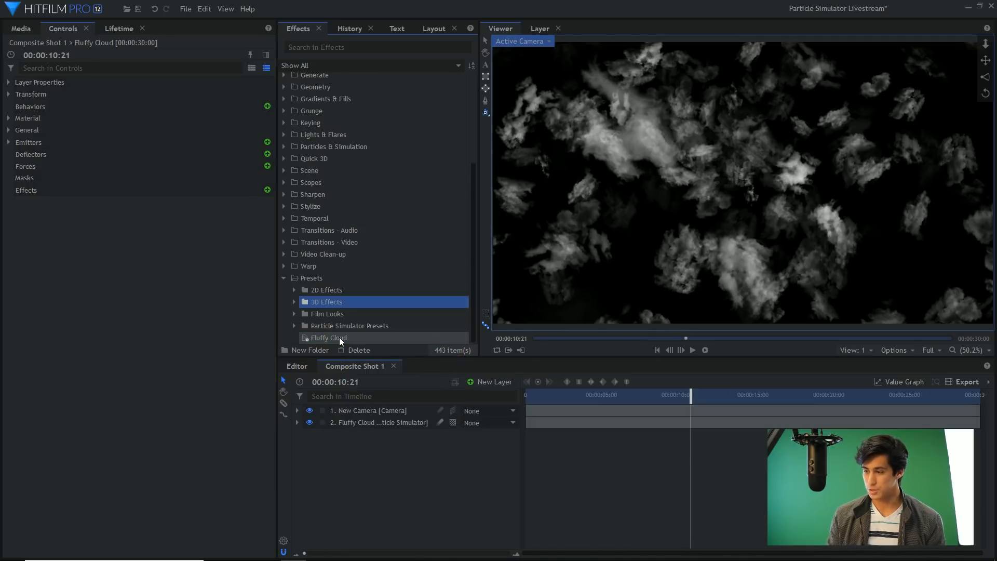
pyautogui.click(359, 350)
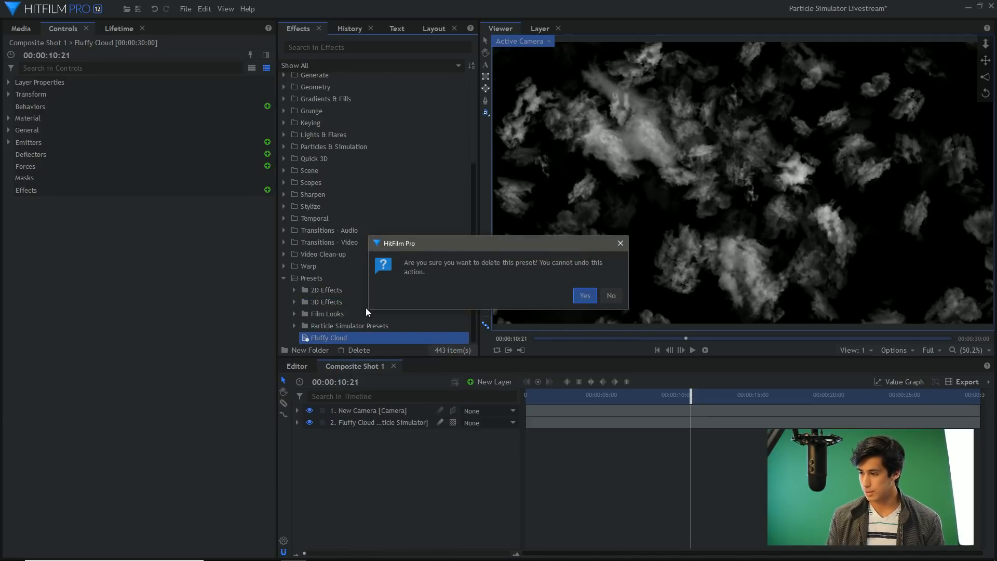
pyautogui.click(582, 295)
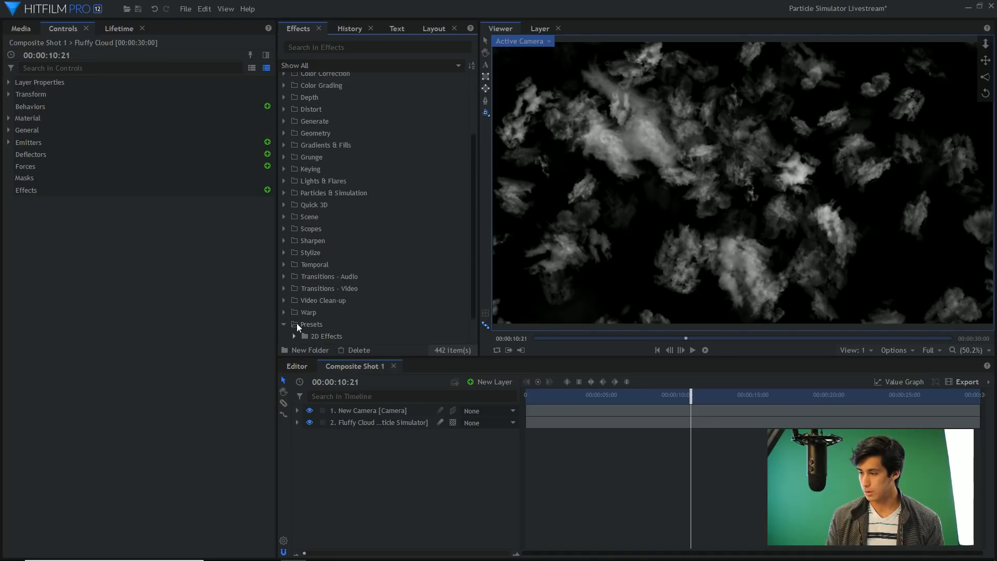
pyautogui.click(294, 205)
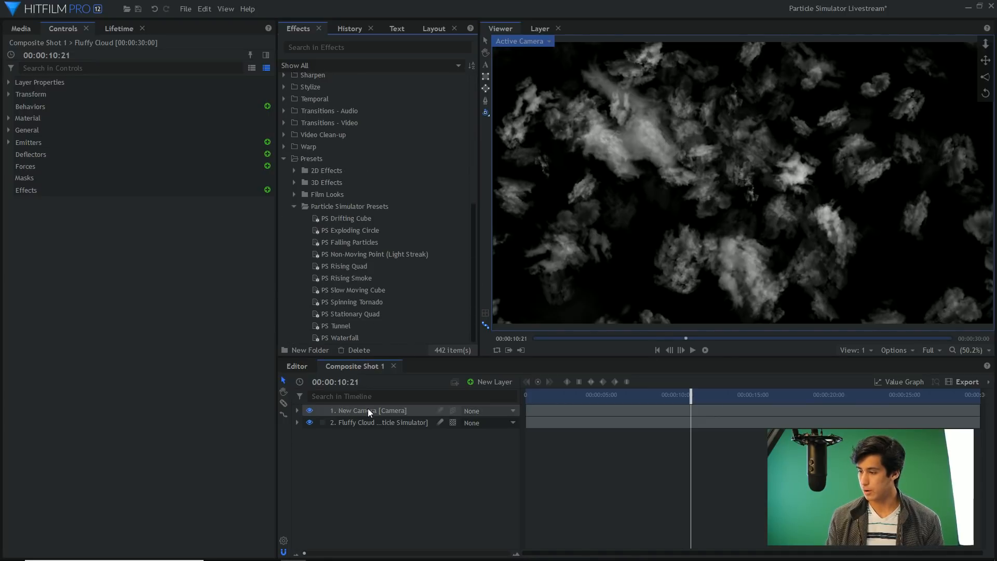
pyautogui.click(347, 218)
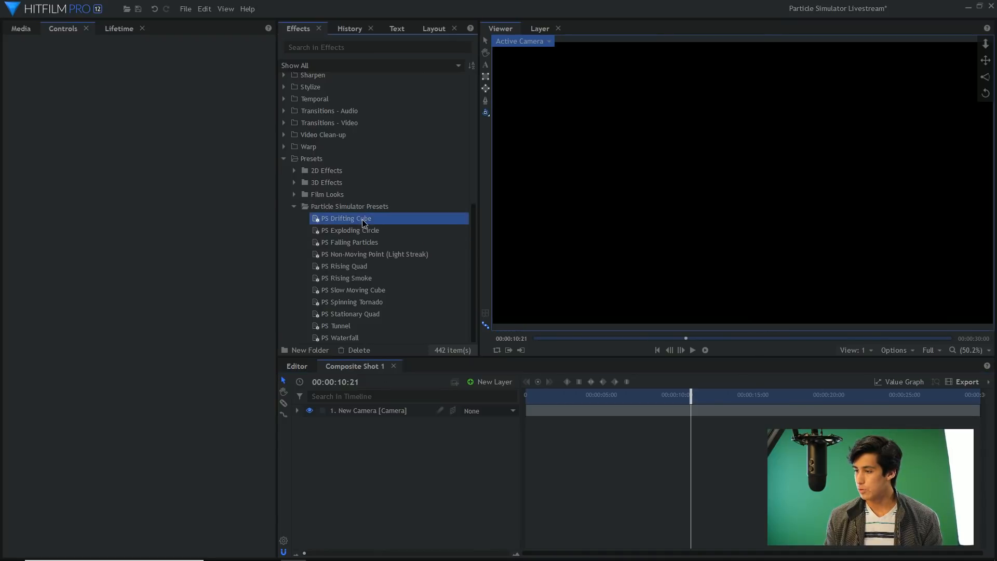
pyautogui.doubleClick(347, 218)
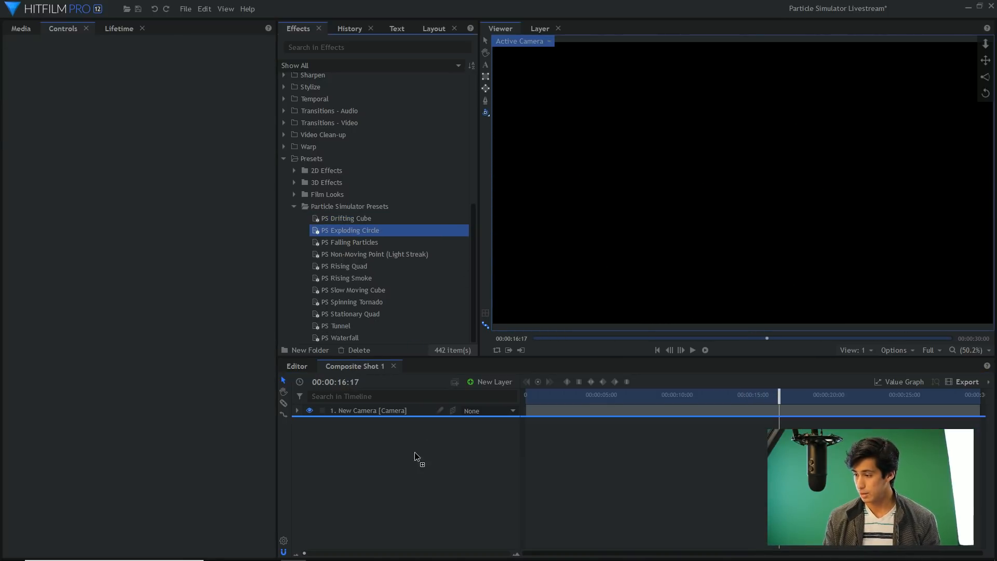
# - Add the PS Exploding Circle preset, then replace it with PS Waterfall
pyautogui.doubleClick(353, 230)
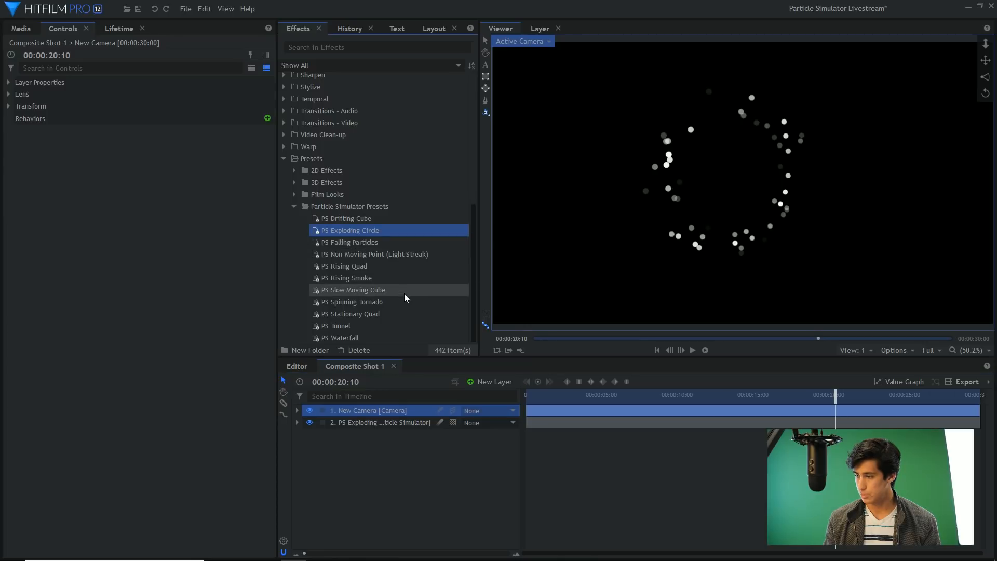
pyautogui.doubleClick(355, 289)
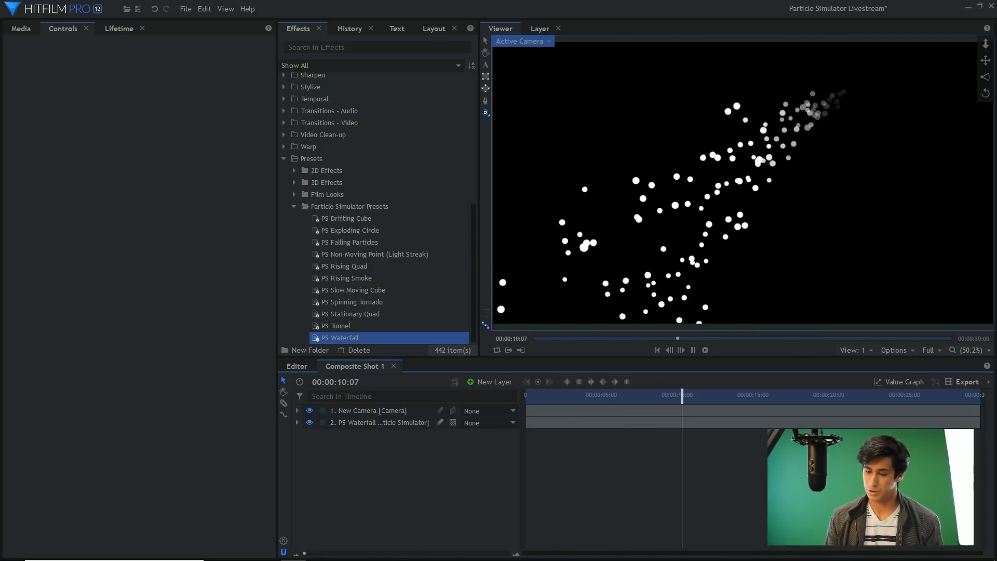
pyautogui.click(693, 350)
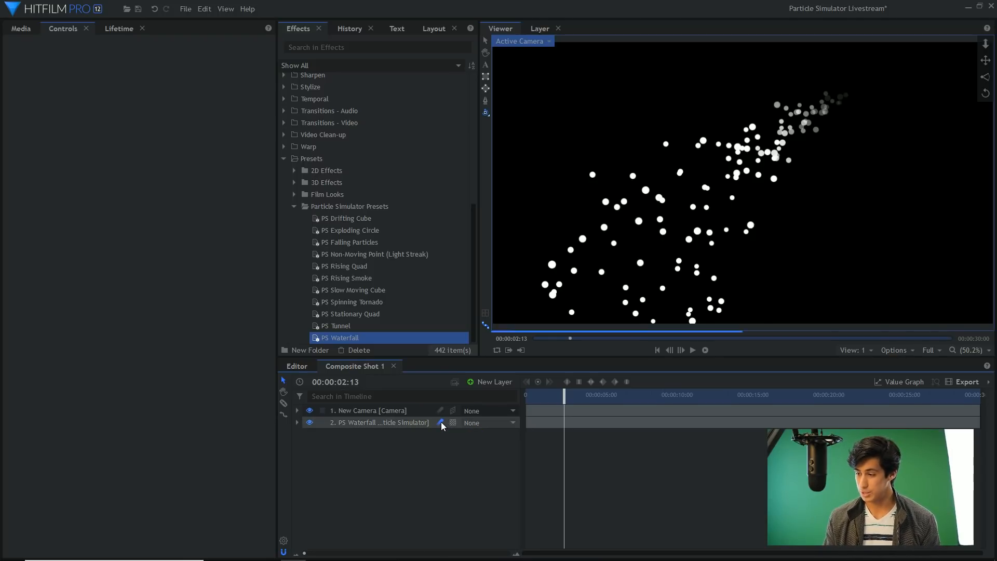
# - Enable motion blur on the PS Waterfall layer
pyautogui.click(693, 350)
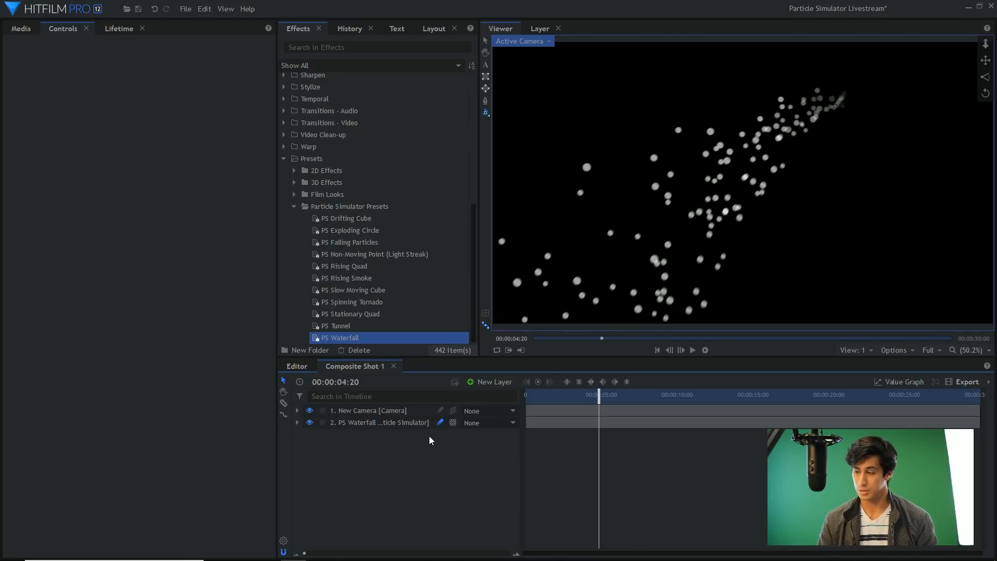
pyautogui.moveTo(426, 463)
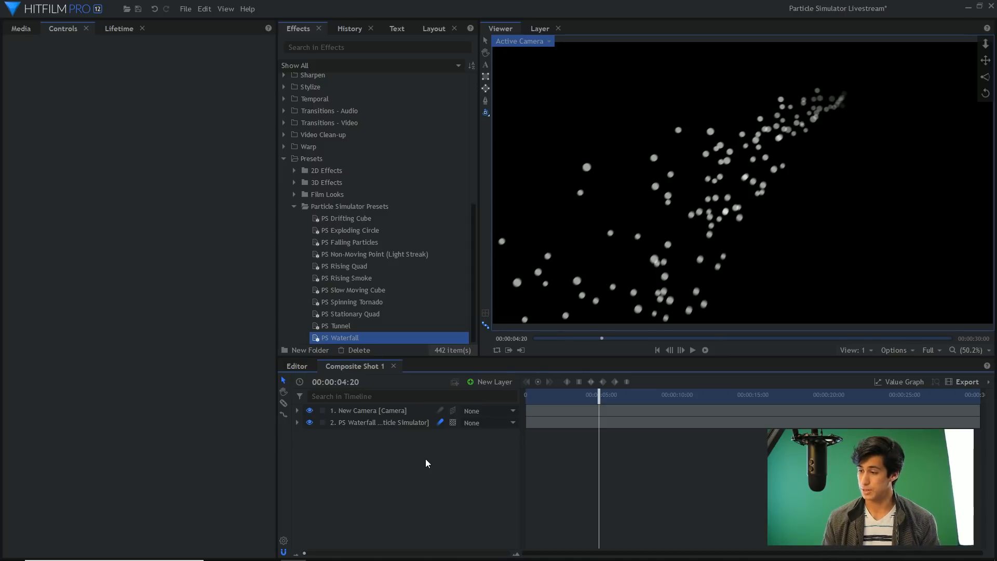